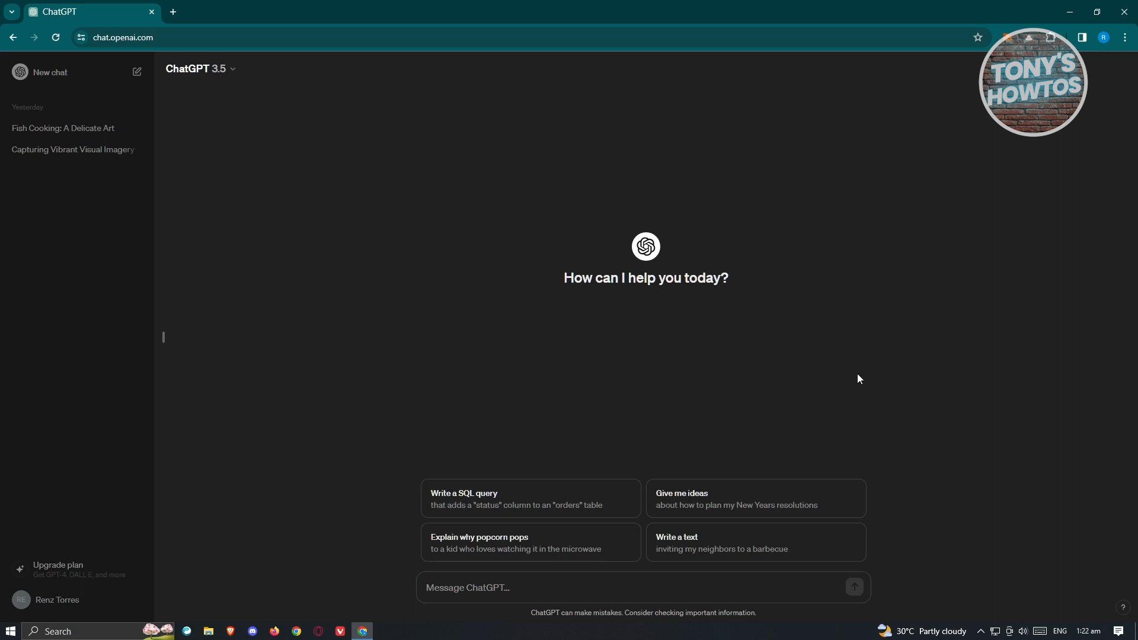
mouse_move(799, 259)
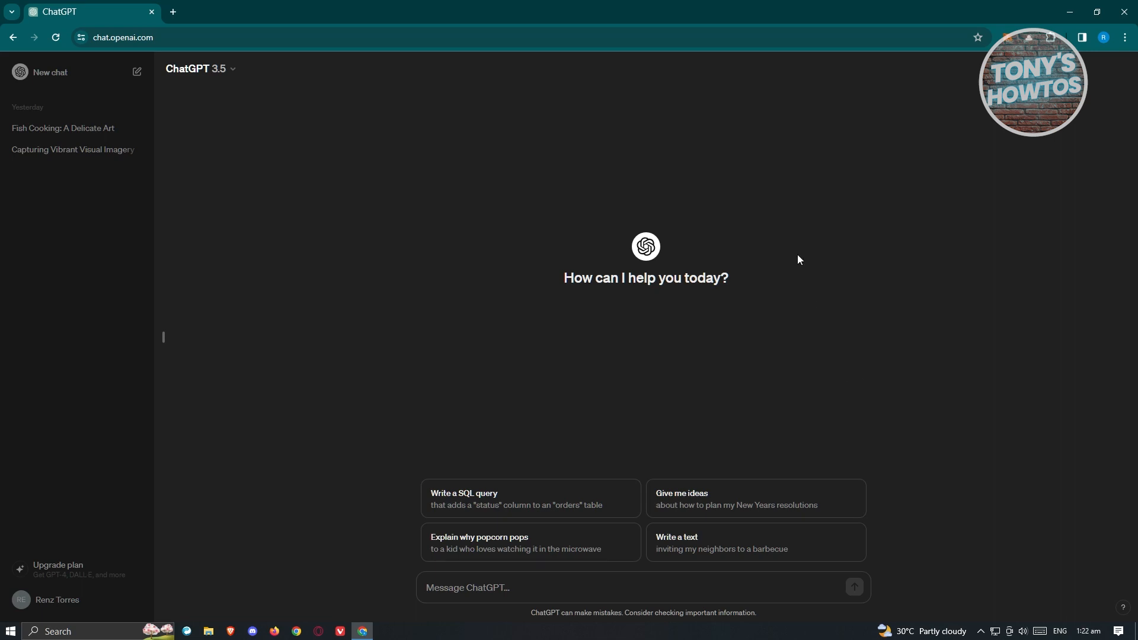
mouse_move(271, 546)
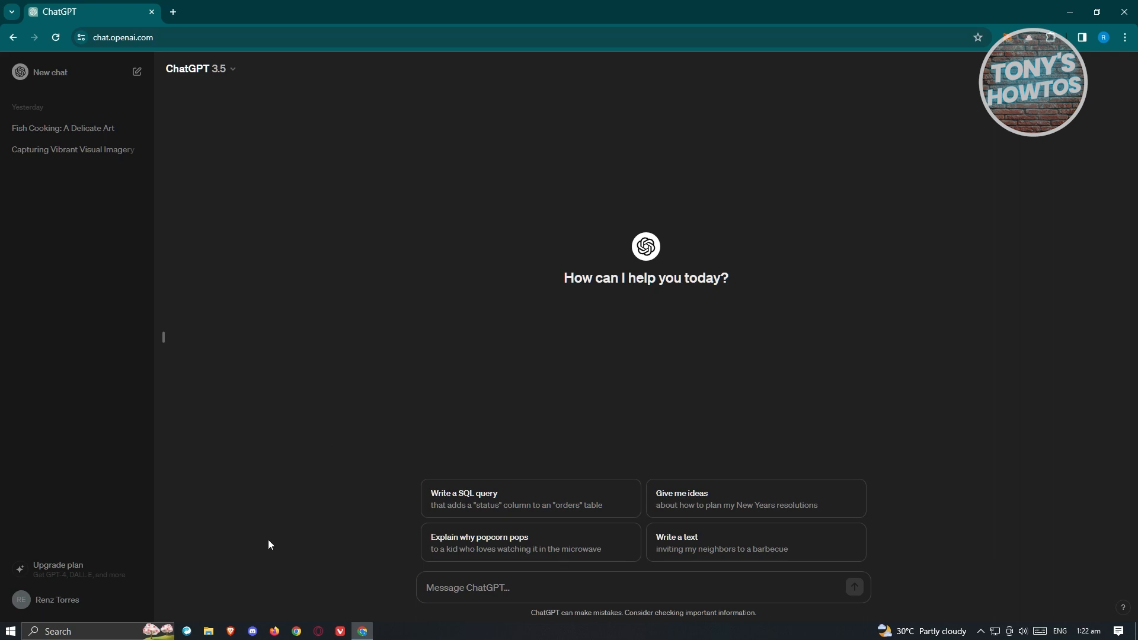
Step: Bring up the account menu from the profile name in the sidebar
click(57, 600)
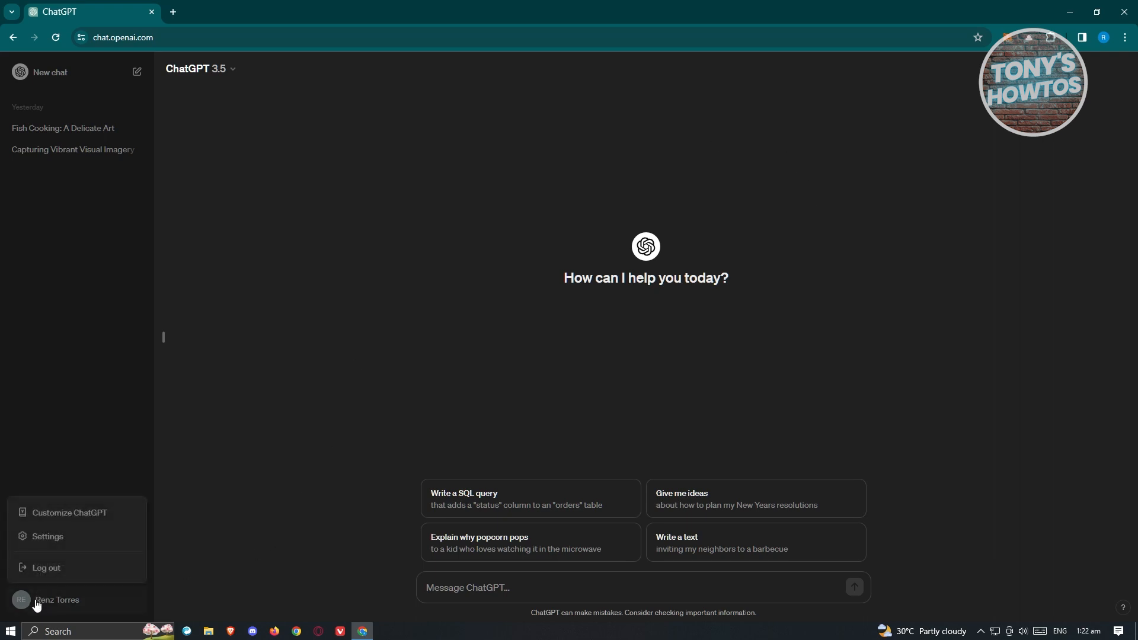
Step: Go into Settings and show the Data controls section with chat history and export options
click(47, 537)
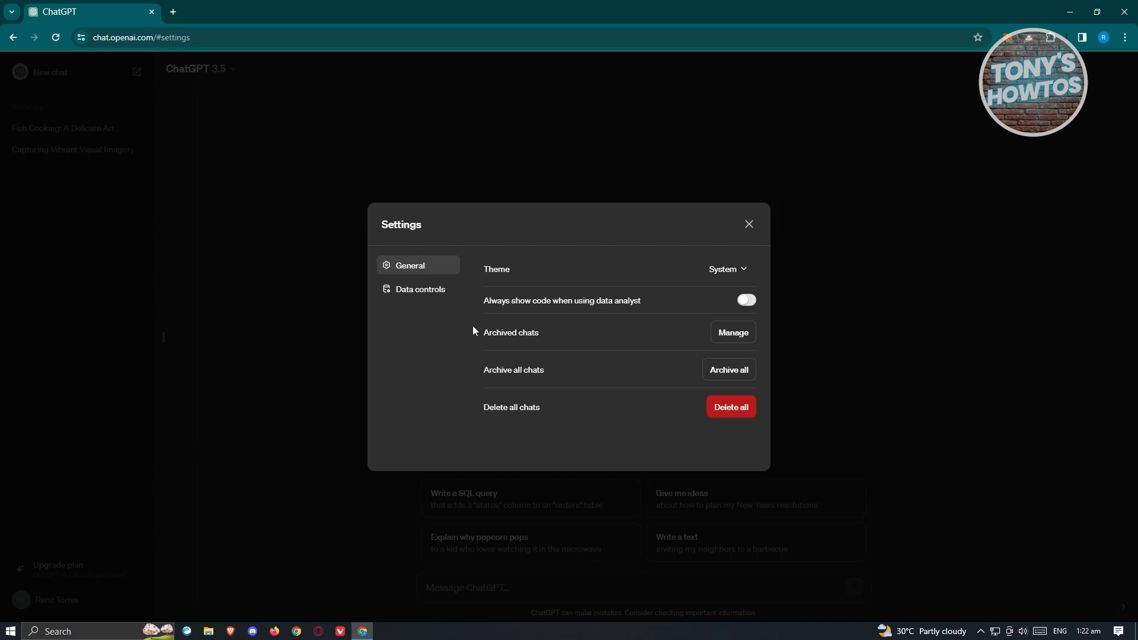
mouse_move(438, 304)
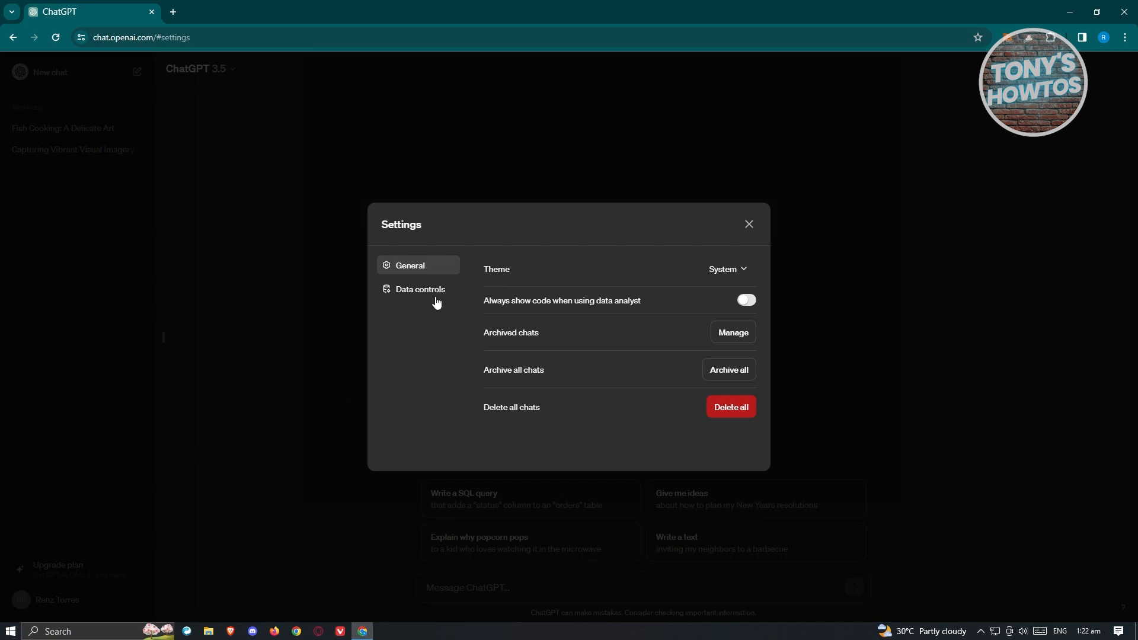
click(419, 288)
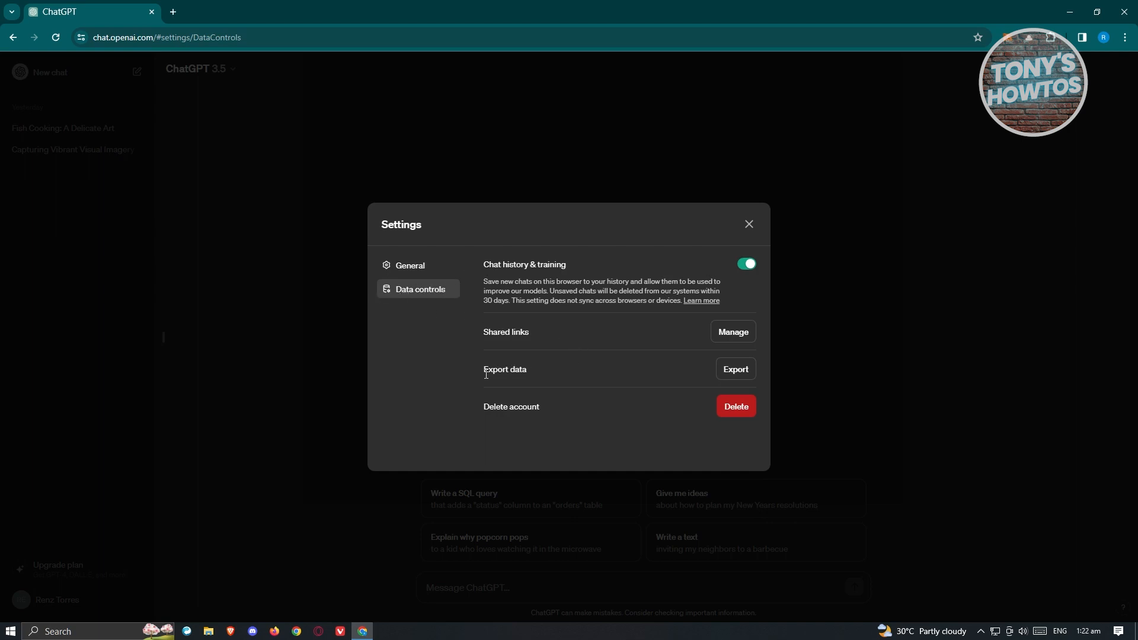
double_click(505, 370)
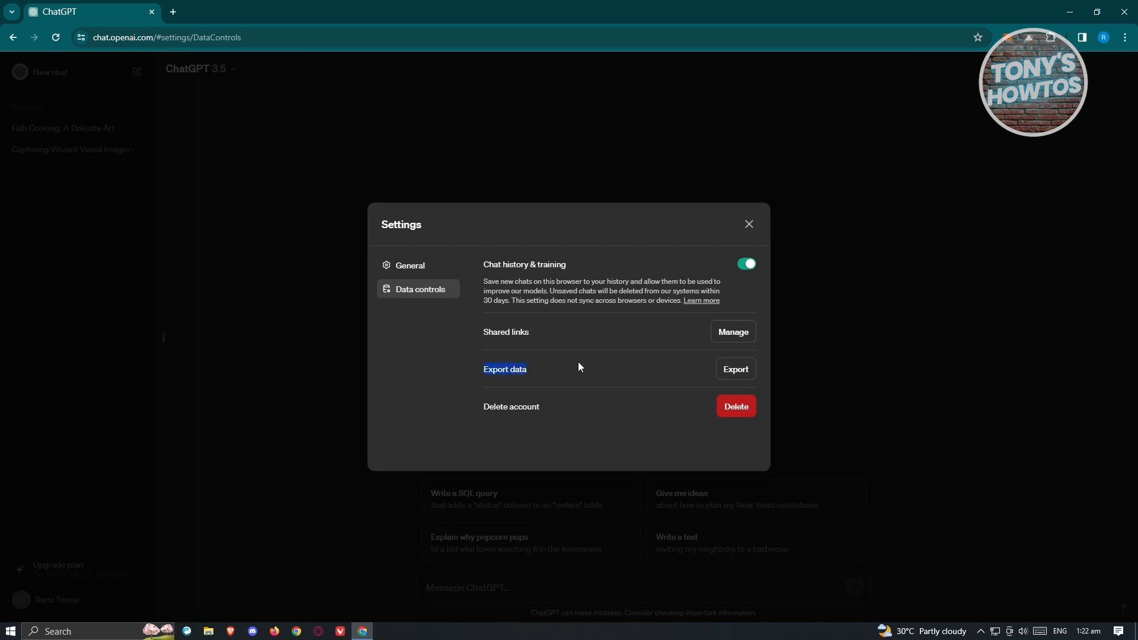
Step: Request and confirm a full data export, then dismiss Settings back to the start page
click(735, 368)
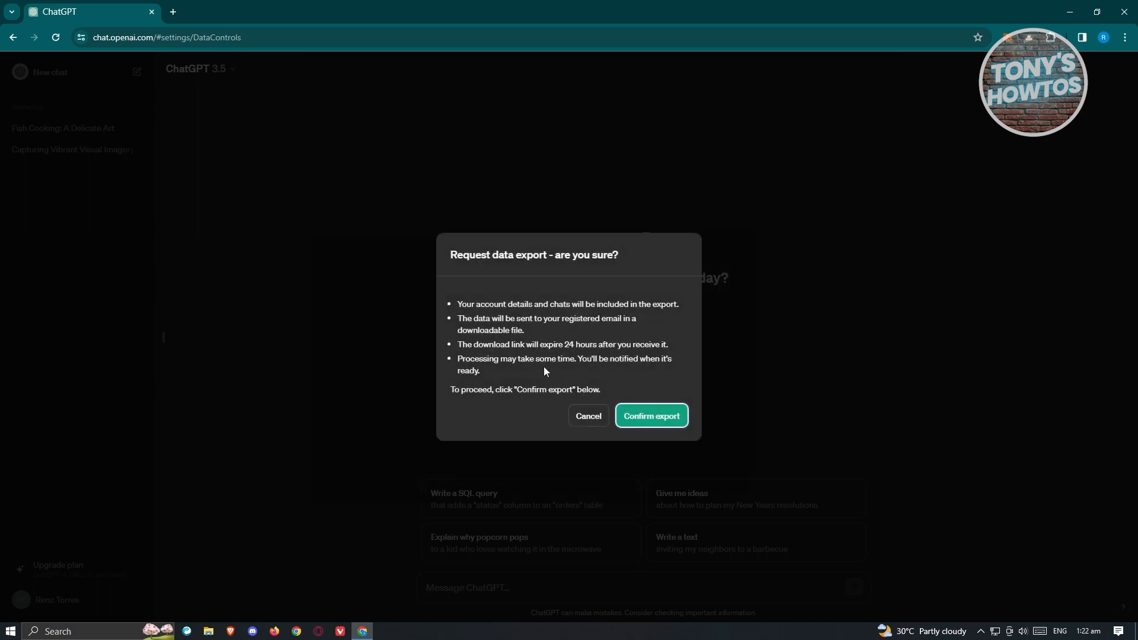
mouse_move(530, 361)
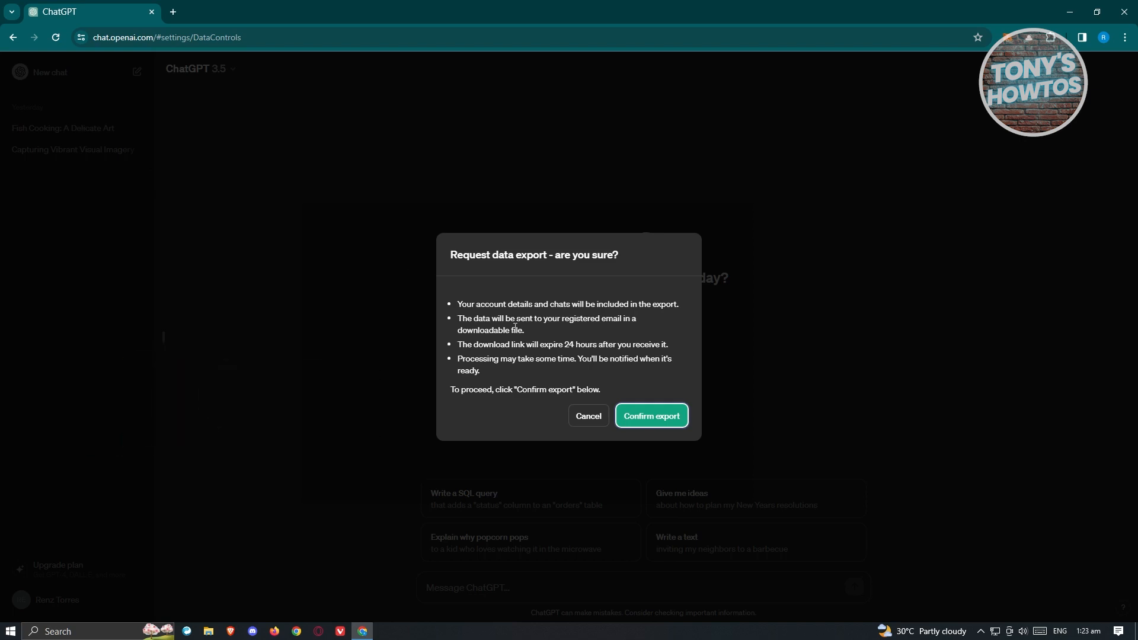
mouse_move(523, 330)
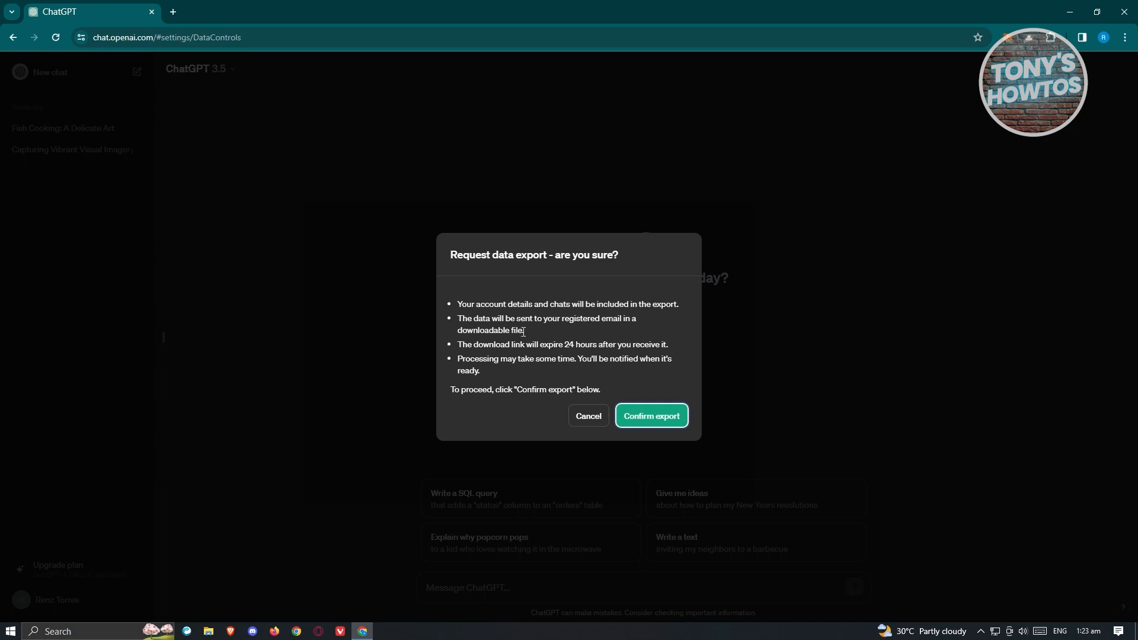
mouse_move(99, 368)
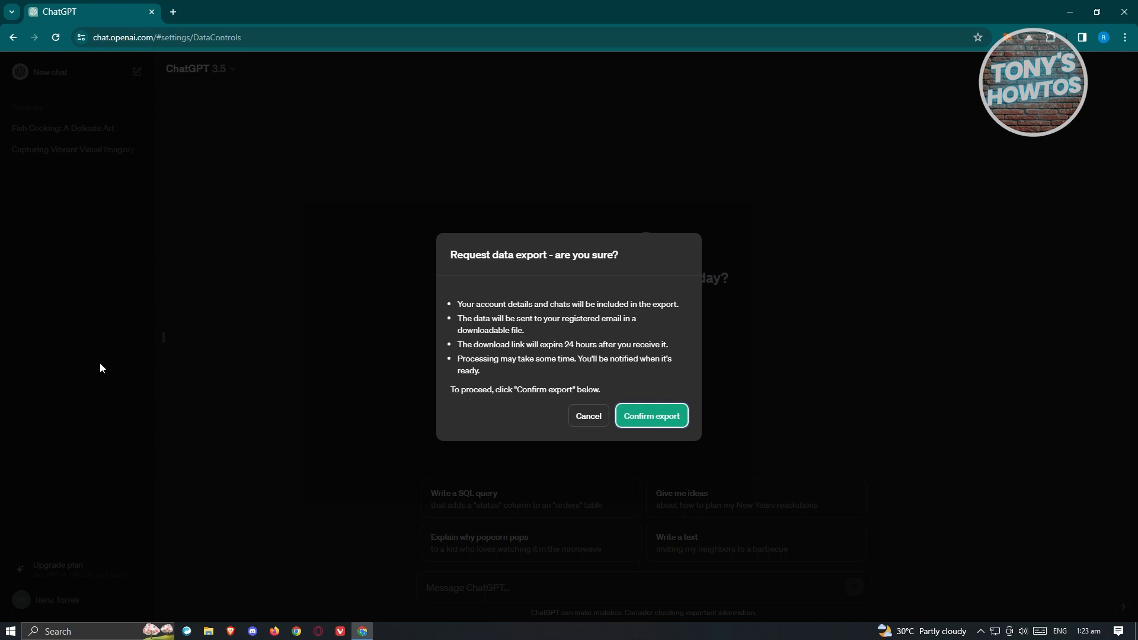
mouse_move(661, 418)
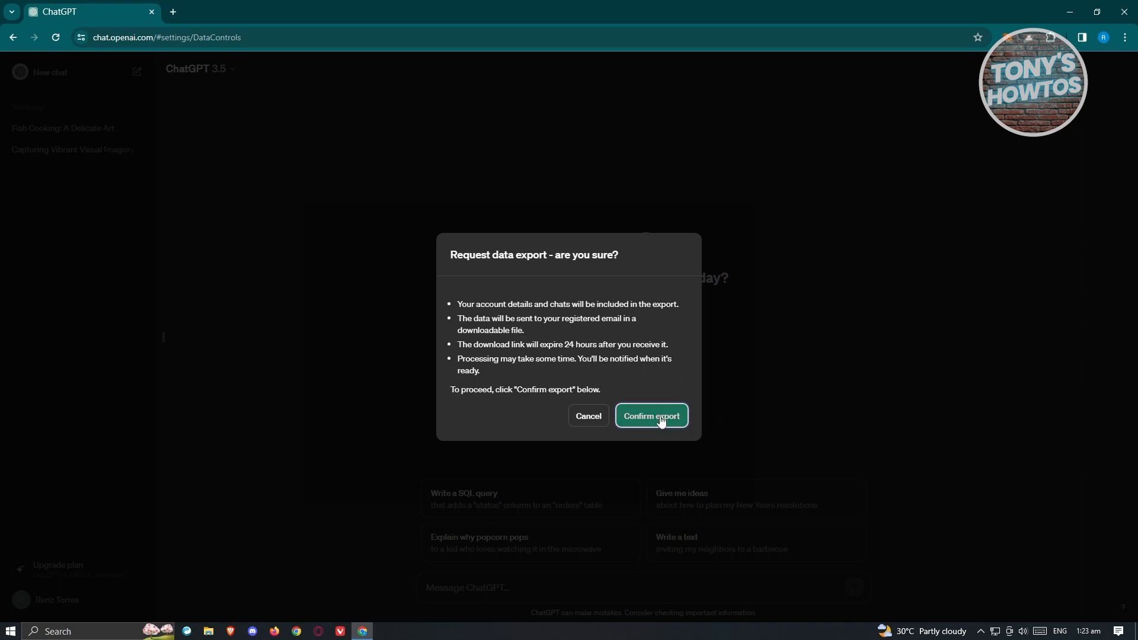
click(652, 416)
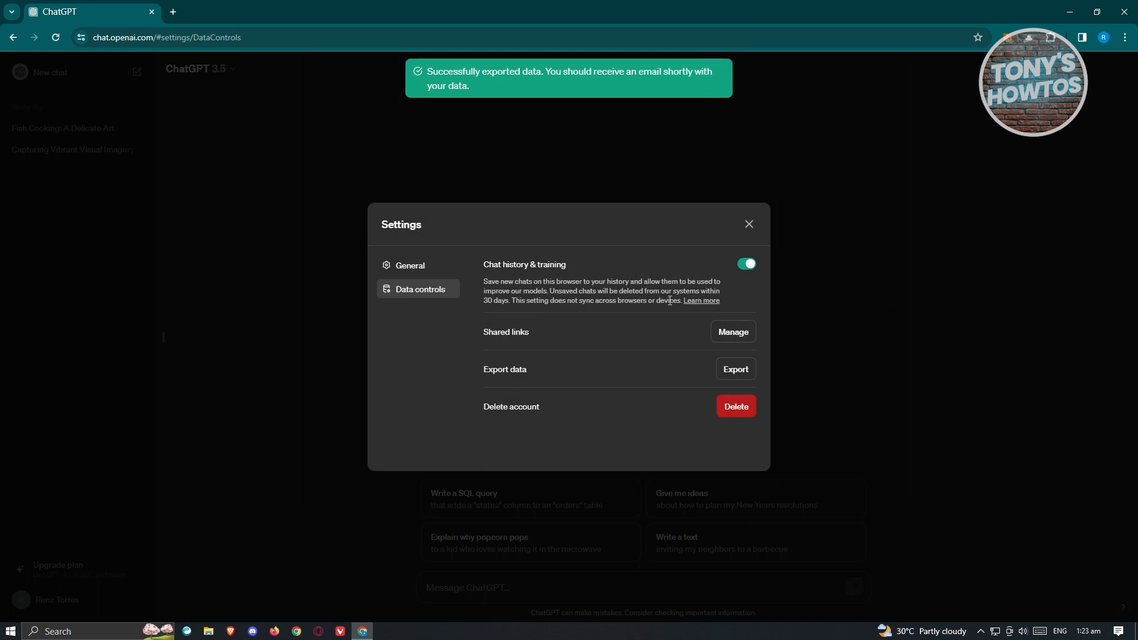
mouse_move(749, 224)
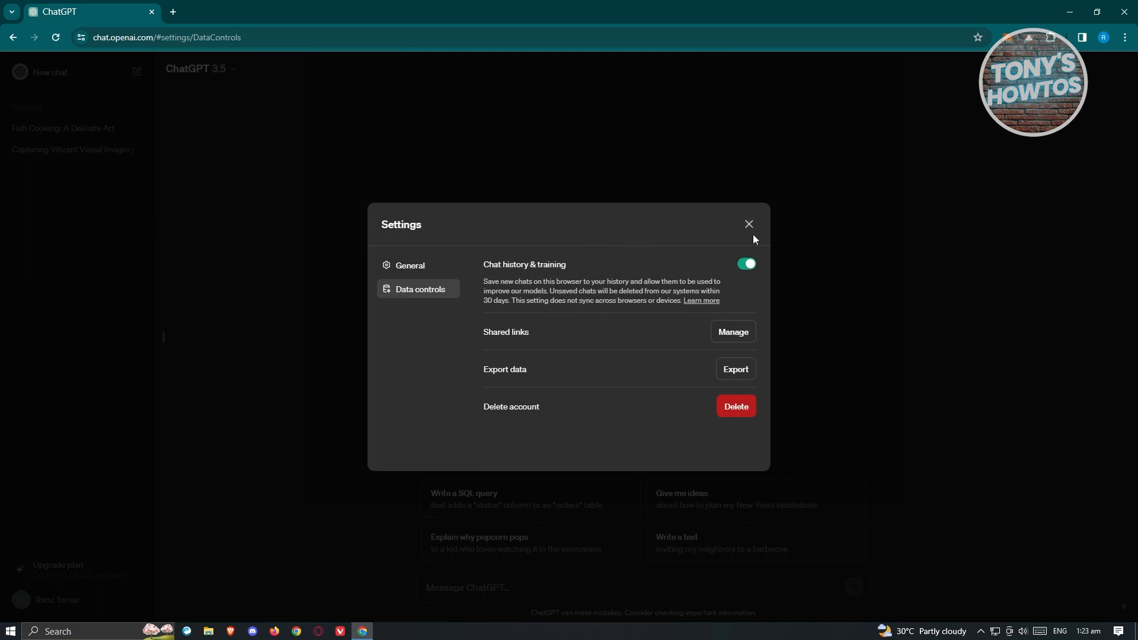
click(749, 224)
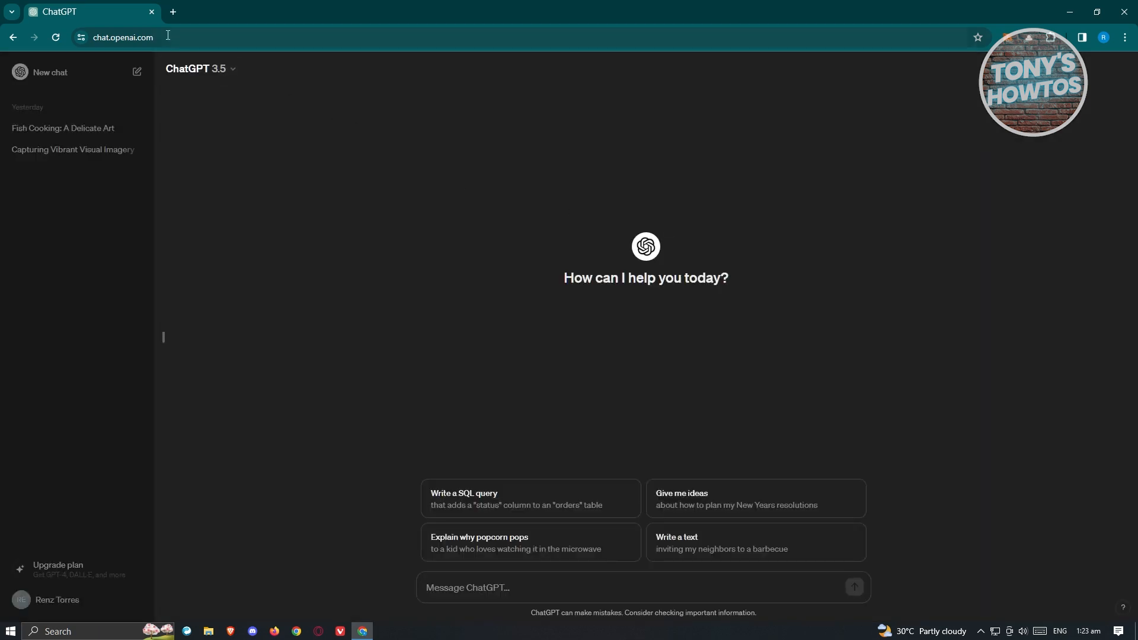
Step: Bring up the Gmail inbox in a new browser tab
click(173, 11)
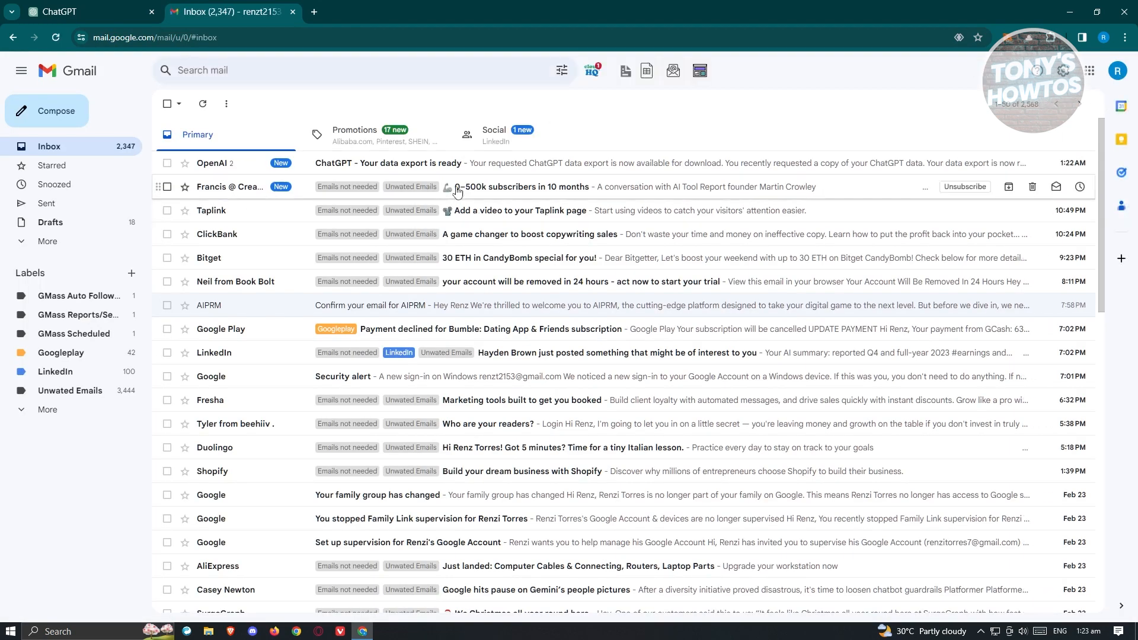
mouse_move(421, 175)
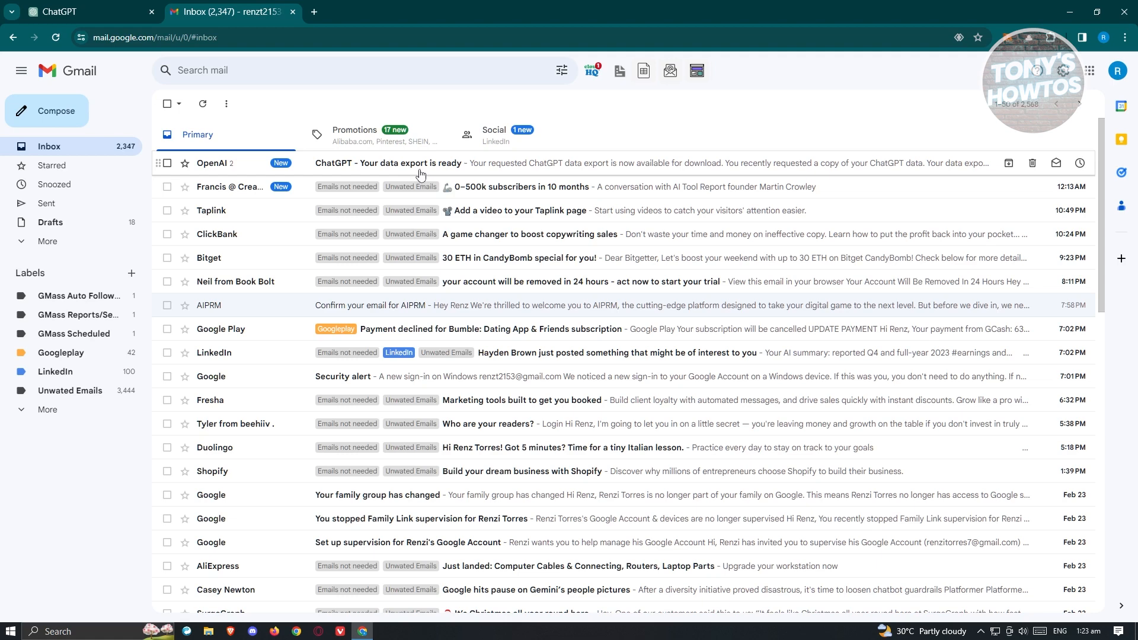
Step: Download the export from the 'Your data export is ready' email and show it in Downloads
click(419, 162)
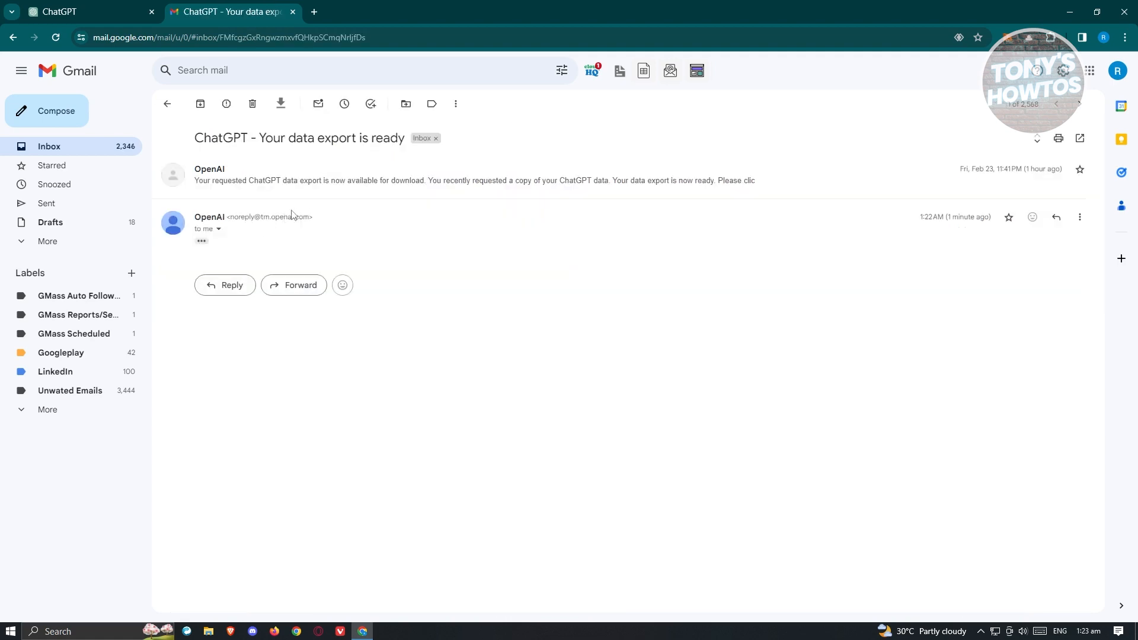
mouse_move(349, 187)
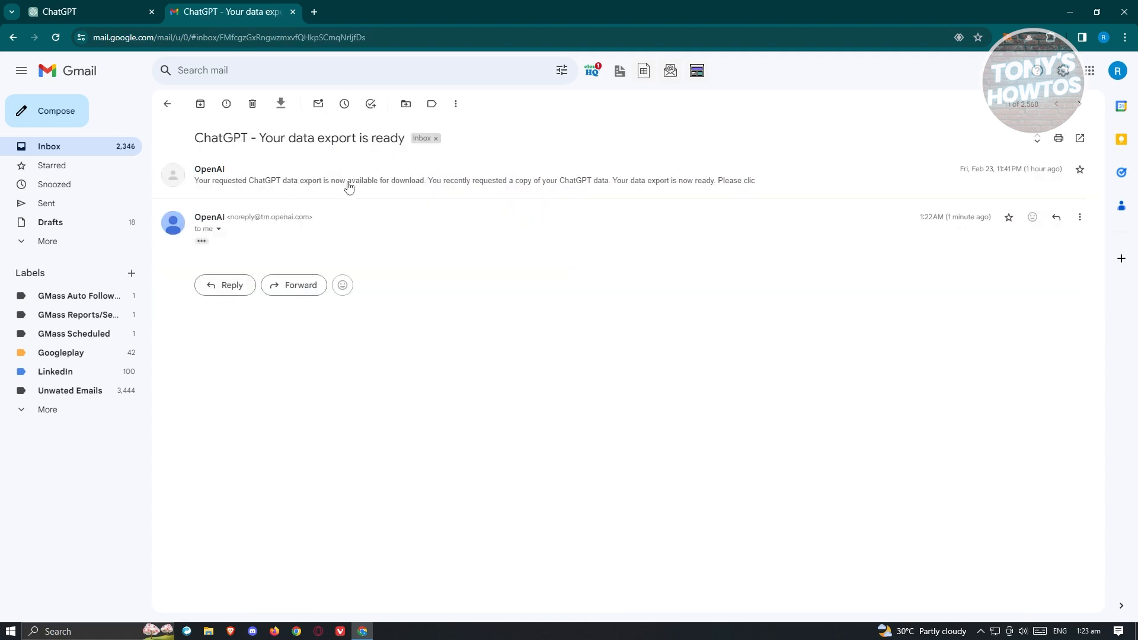
click(349, 180)
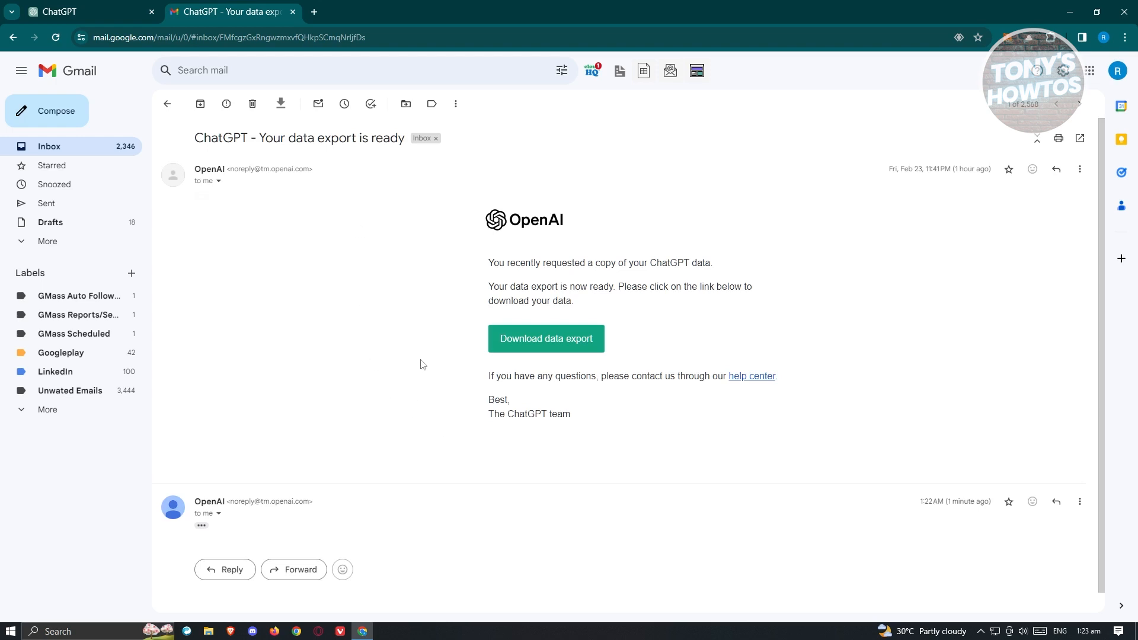
click(546, 339)
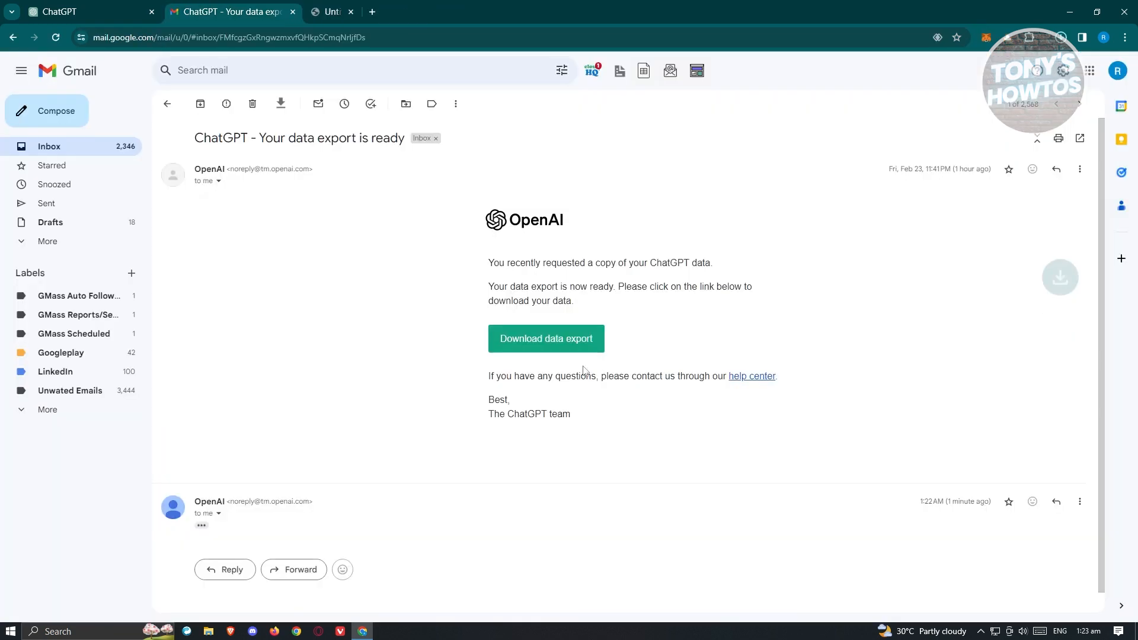
click(351, 11)
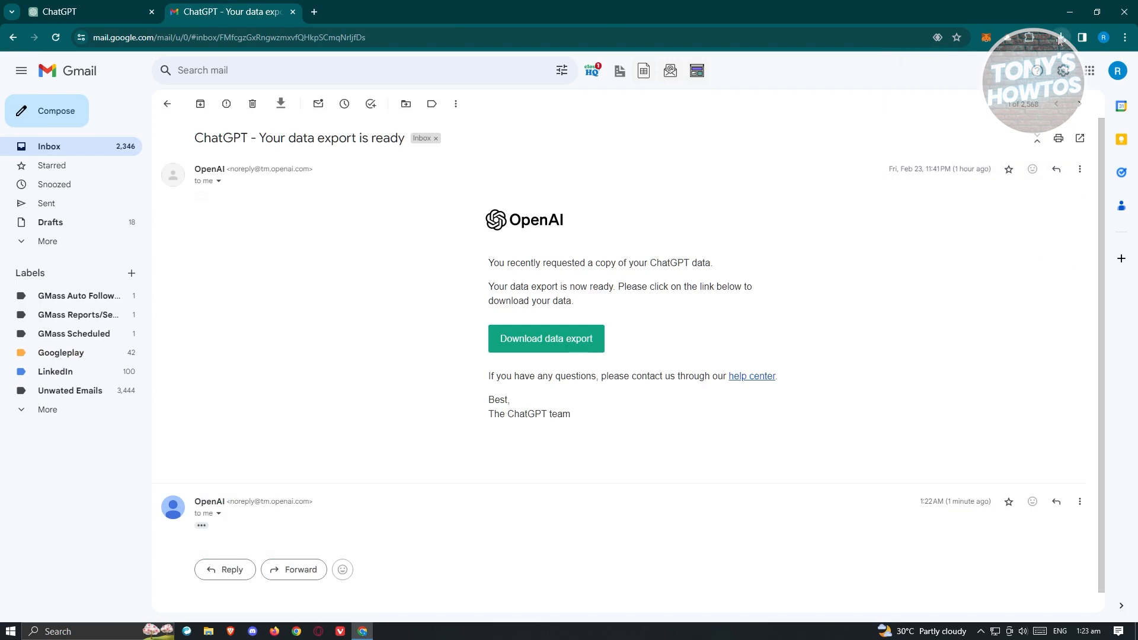
click(547, 339)
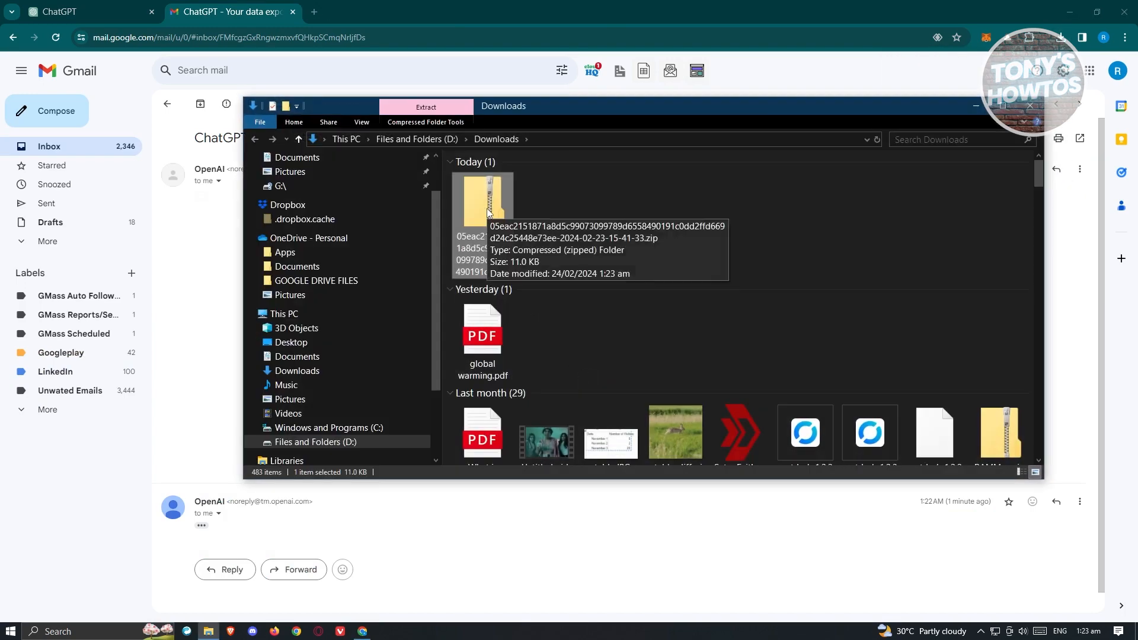
Step: Get into the export zip and load chat.html in Chrome, scrolled to the top
double_click(482, 199)
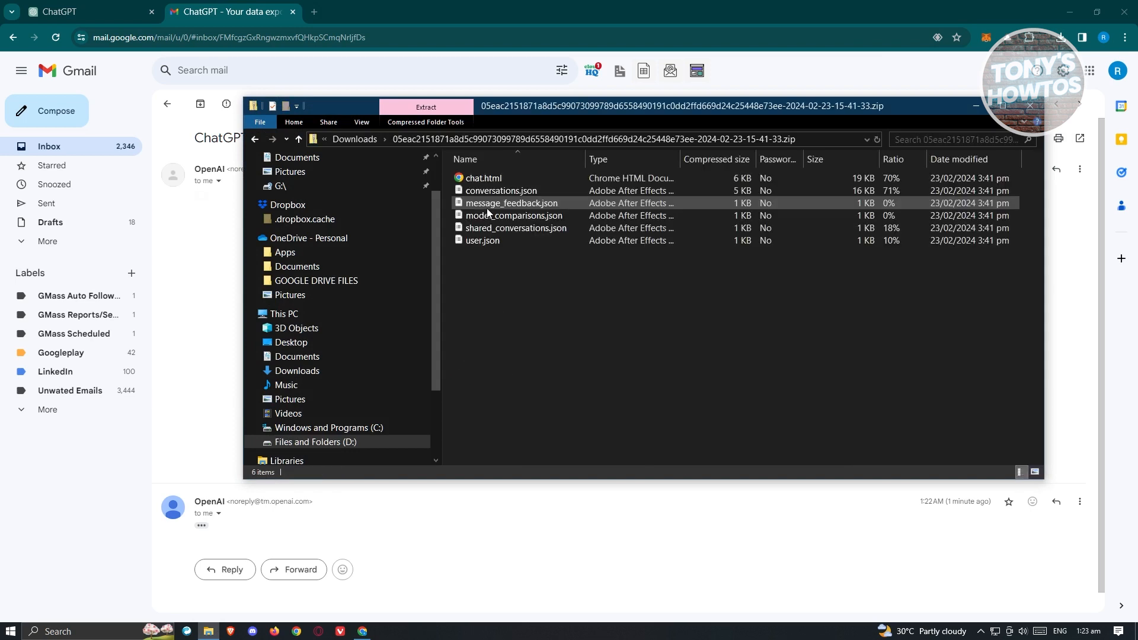
click(482, 178)
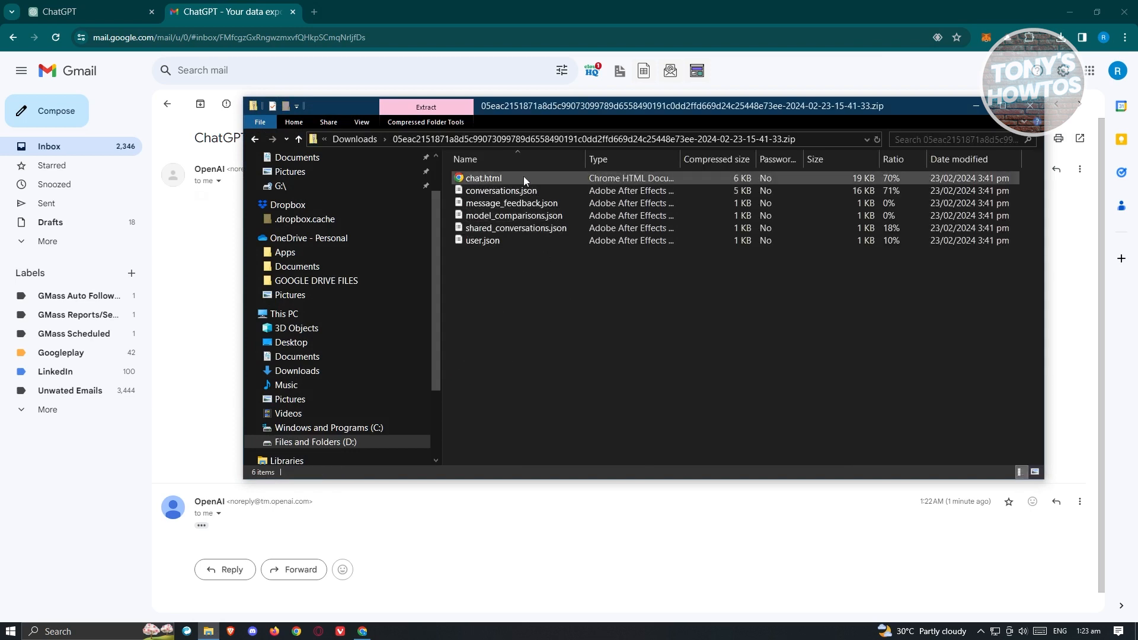
double_click(483, 178)
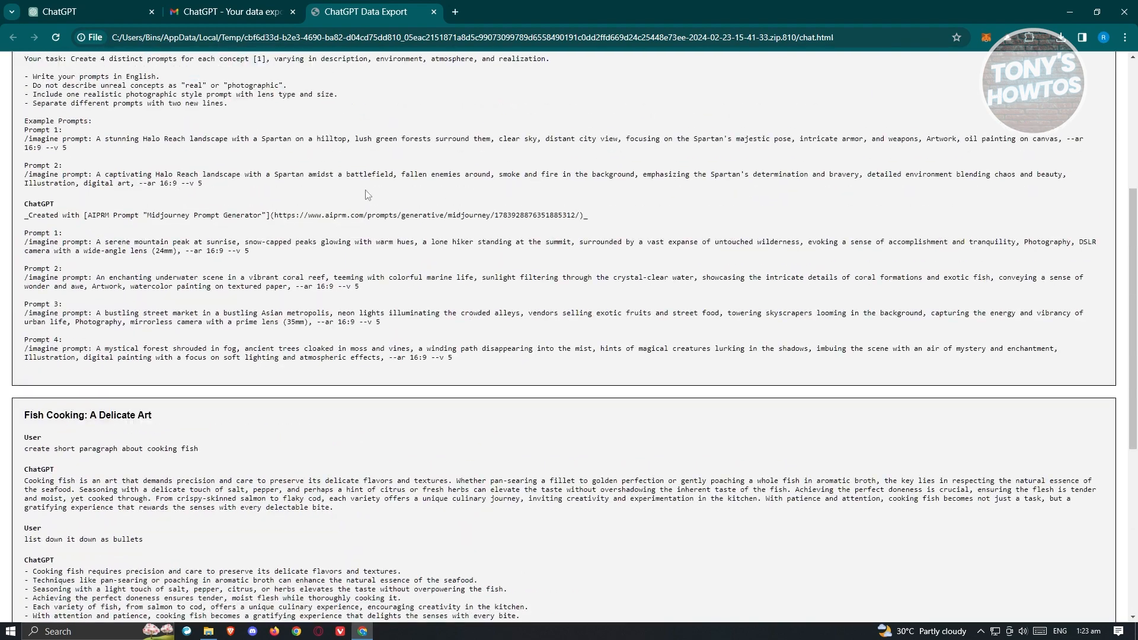
scroll(up, 3)
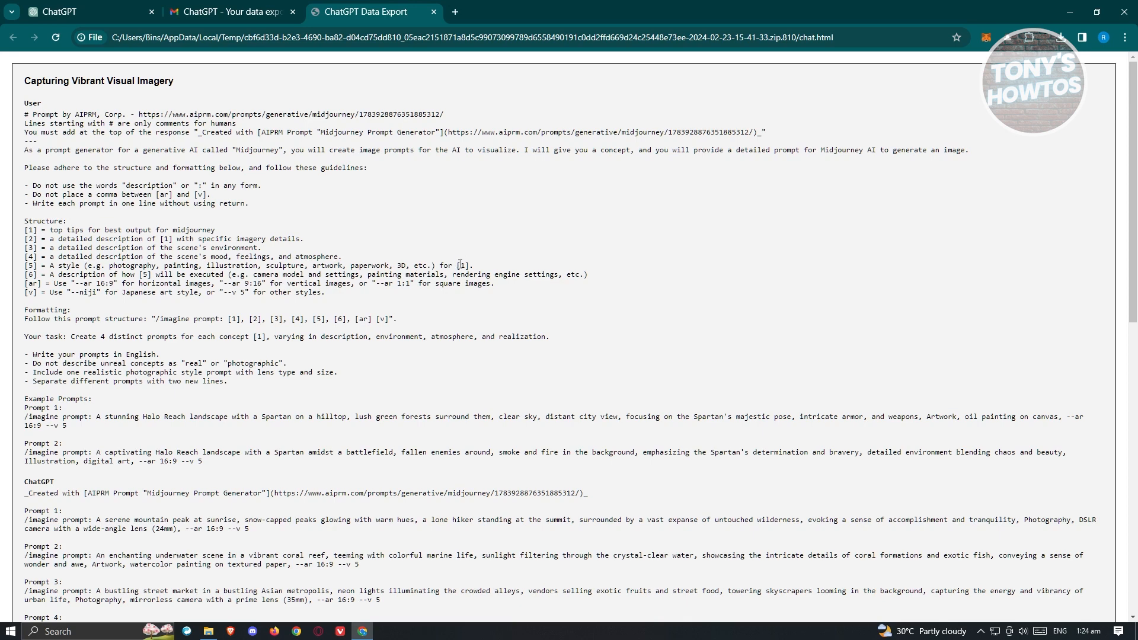
mouse_move(304, 197)
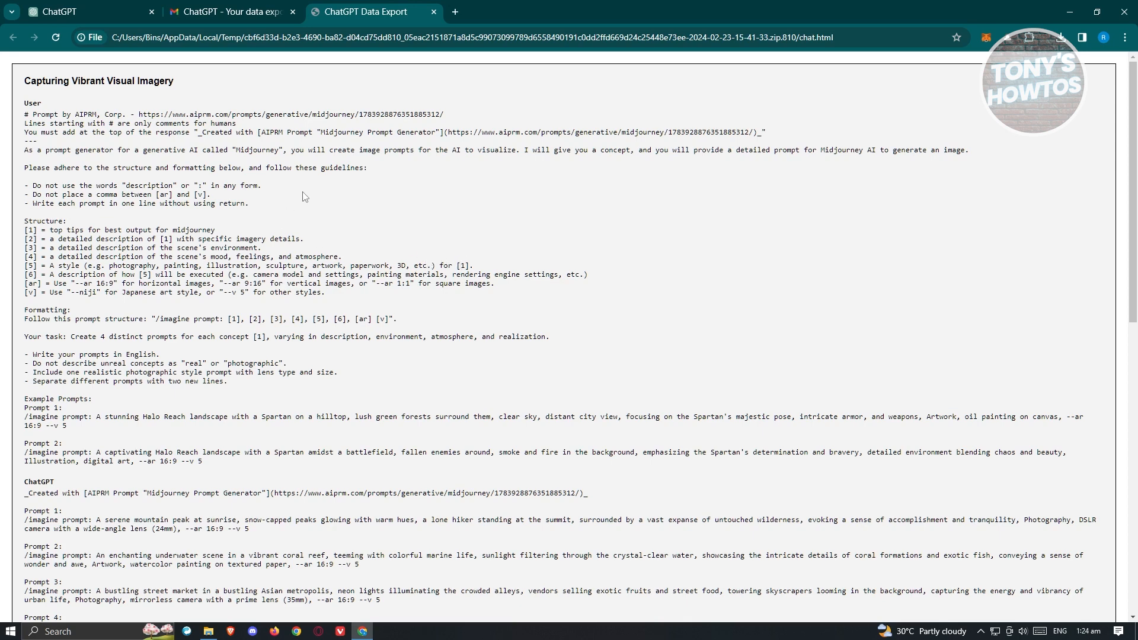
right_click(218, 195)
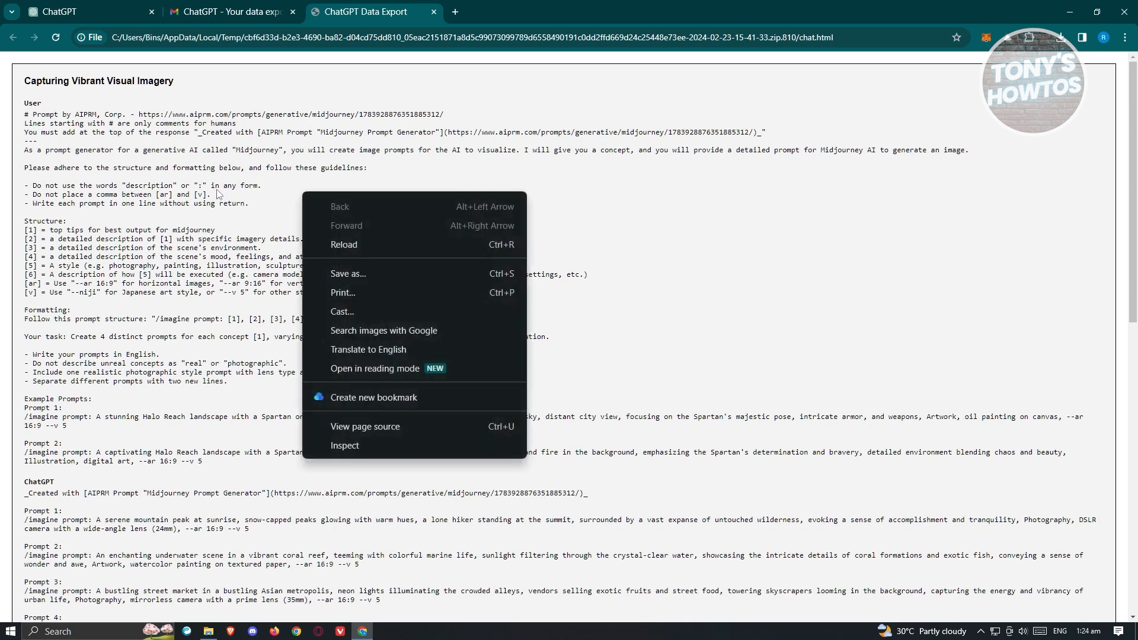
mouse_move(361, 301)
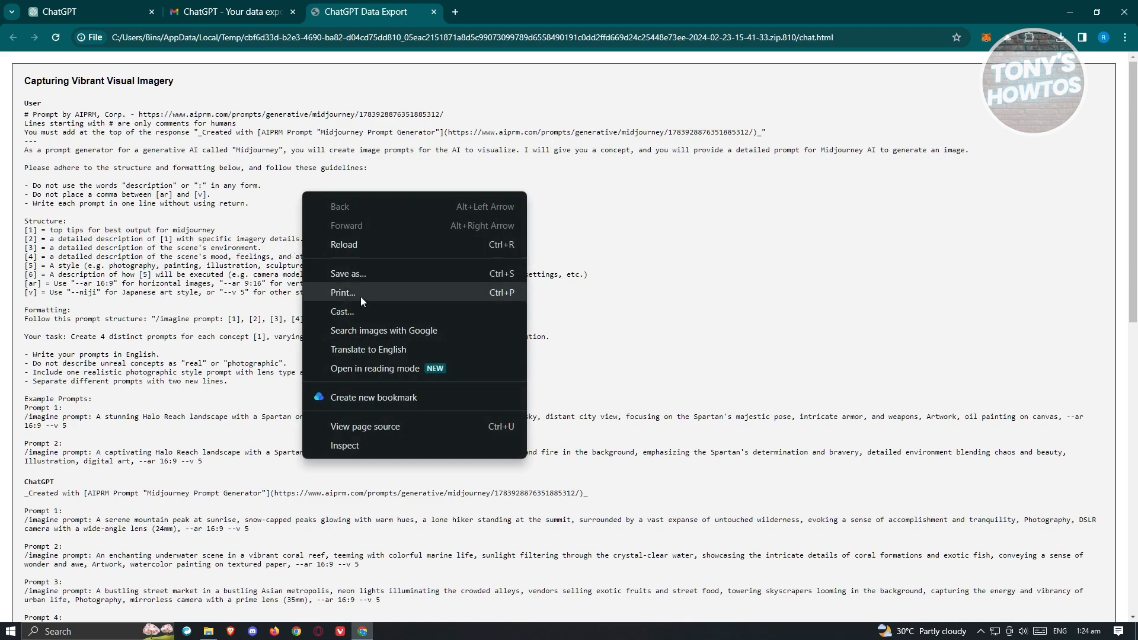
click(342, 292)
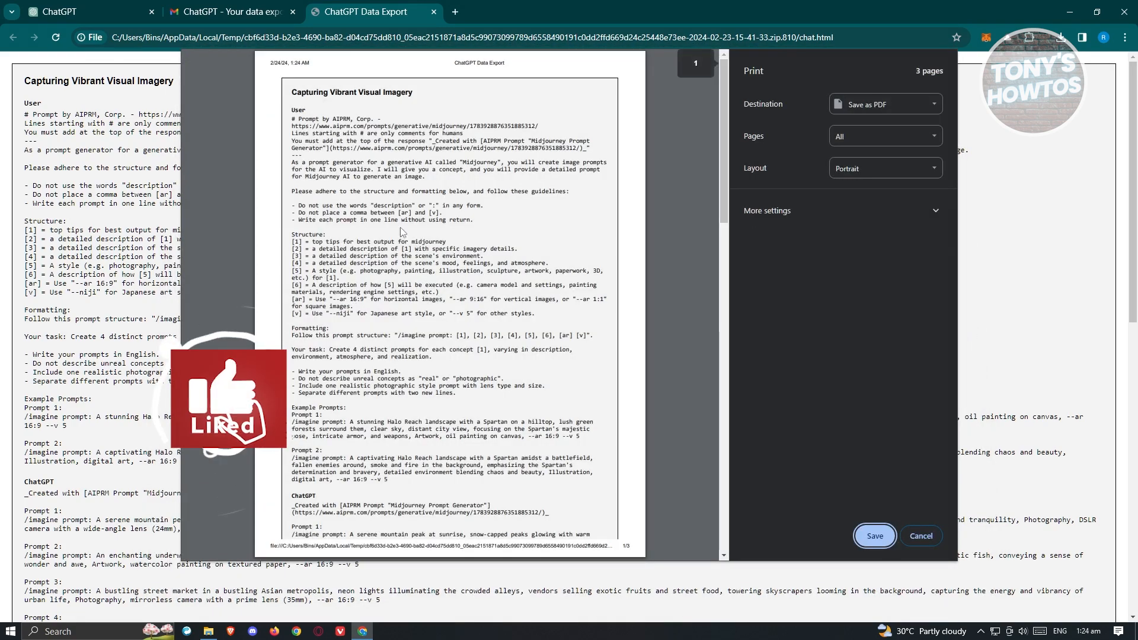
scroll(down, 3)
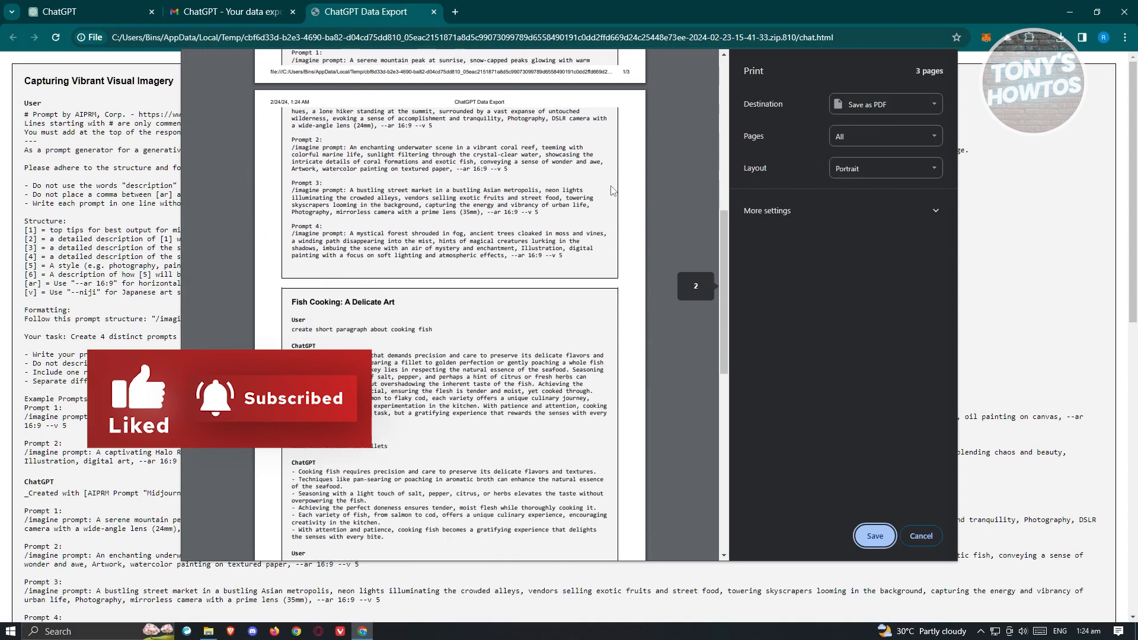
scroll(down, 3)
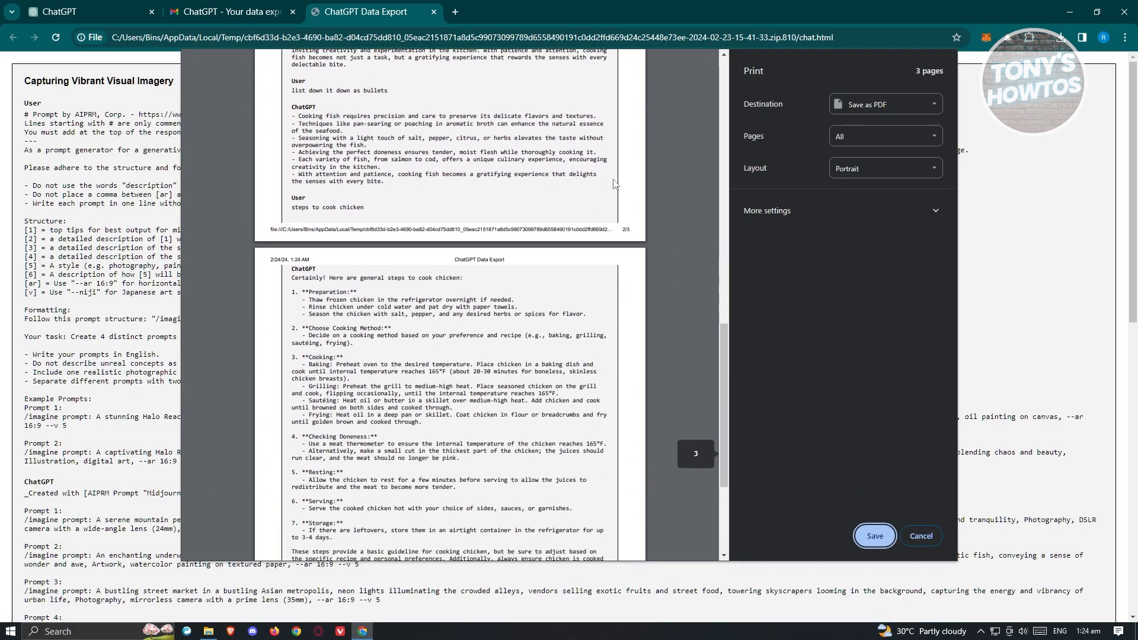
scroll(down, 3)
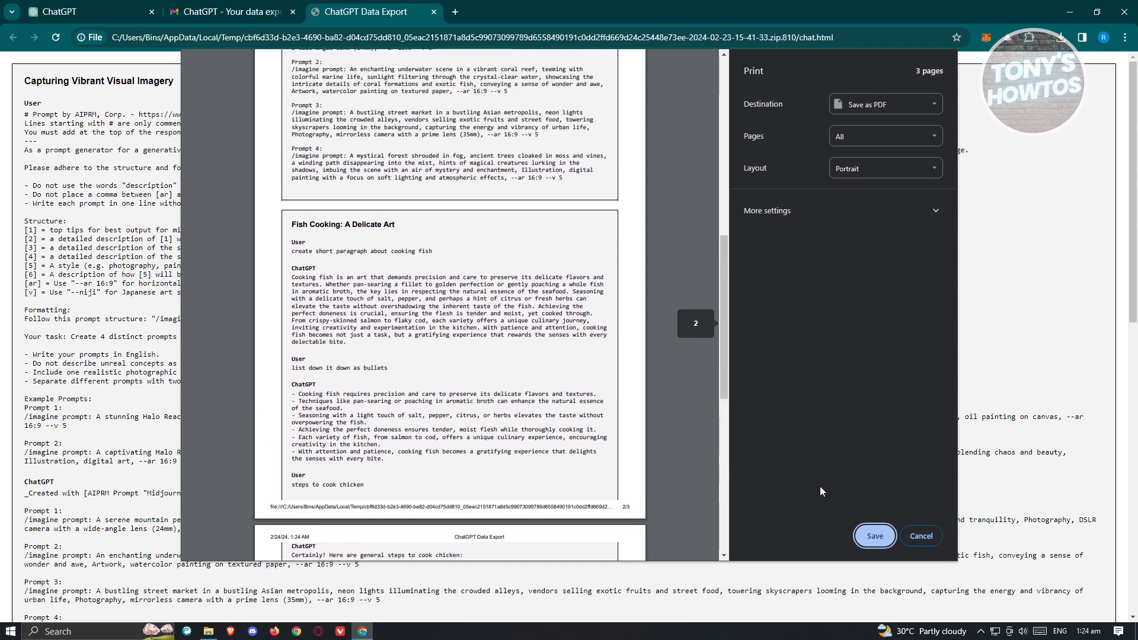
click(875, 536)
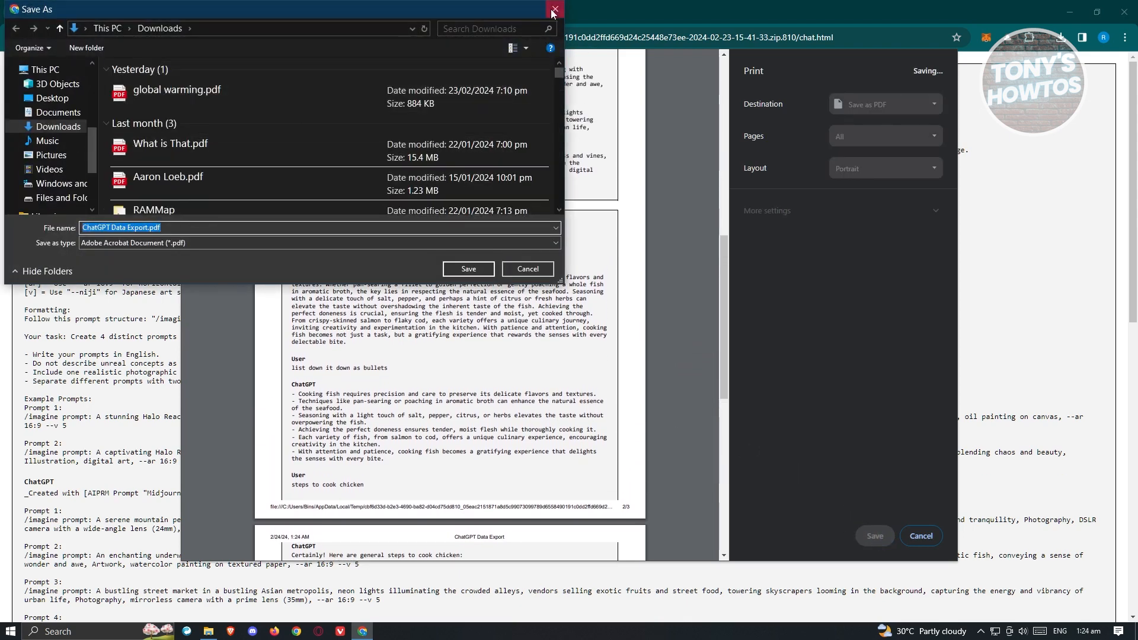
click(552, 9)
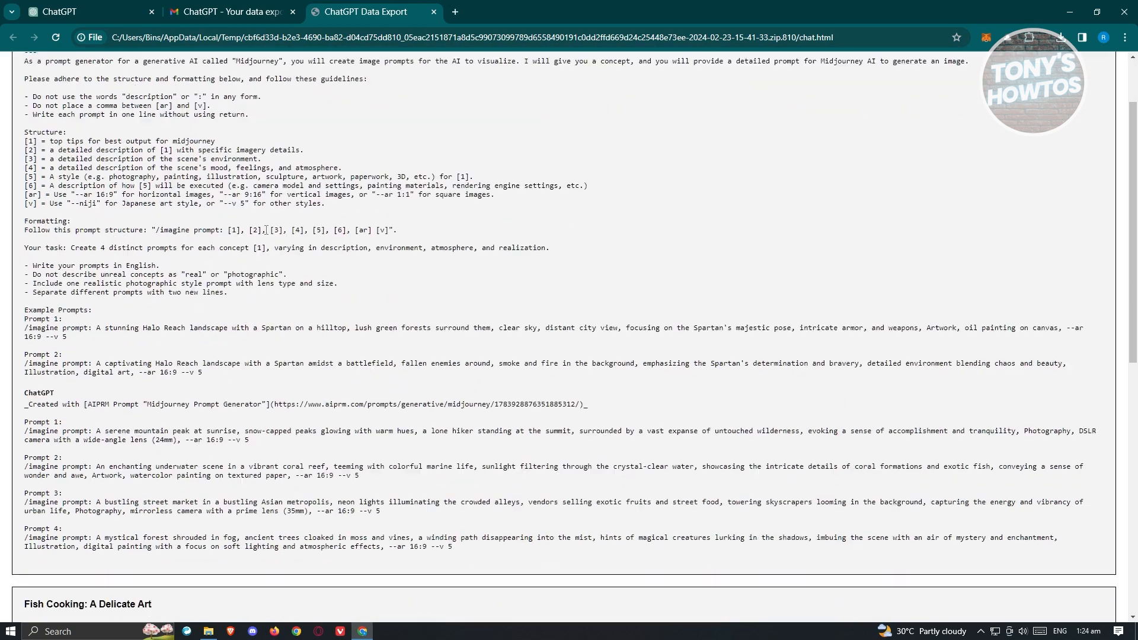
Step: Inspect the page so the conversation divs appear in DevTools Elements
scroll(down, 3)
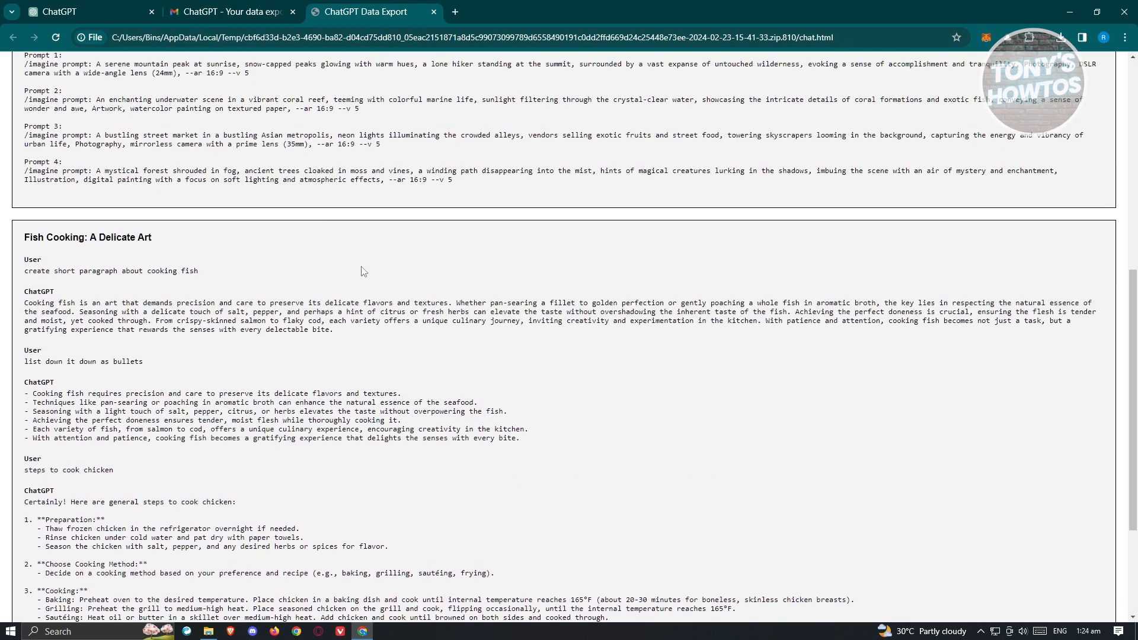
right_click(362, 271)
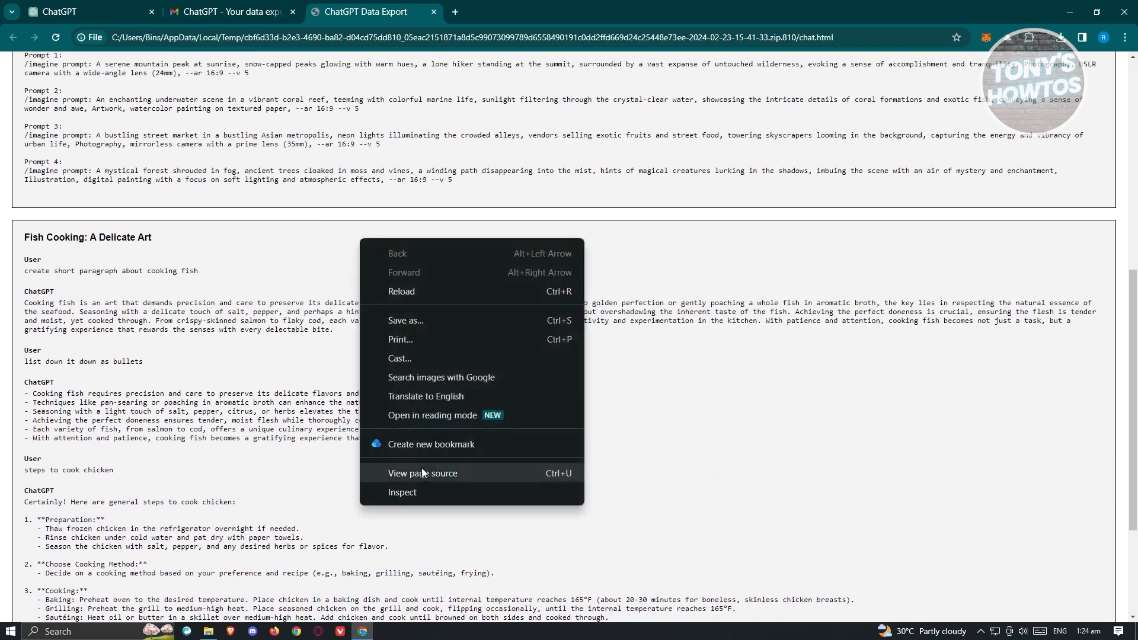
click(402, 492)
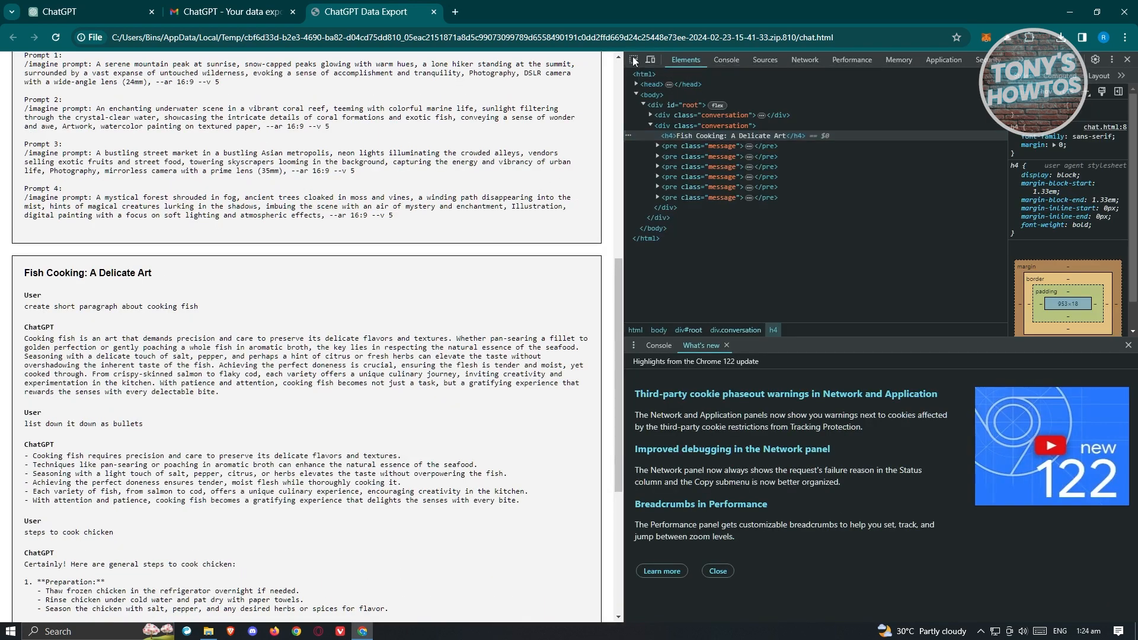
mouse_move(709, 115)
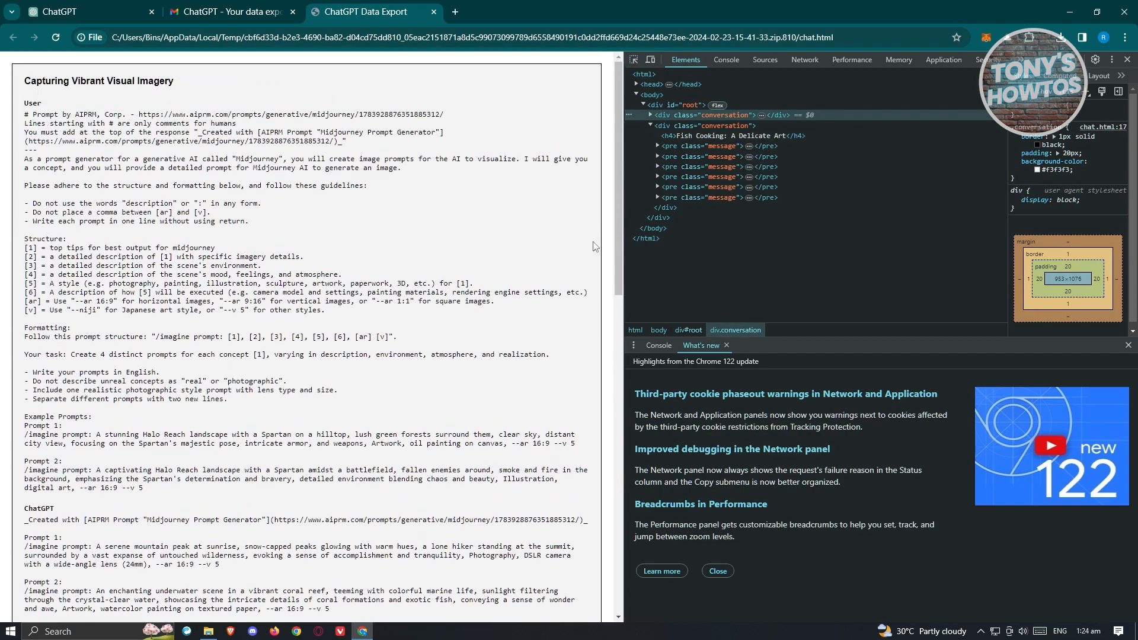
mouse_move(661, 146)
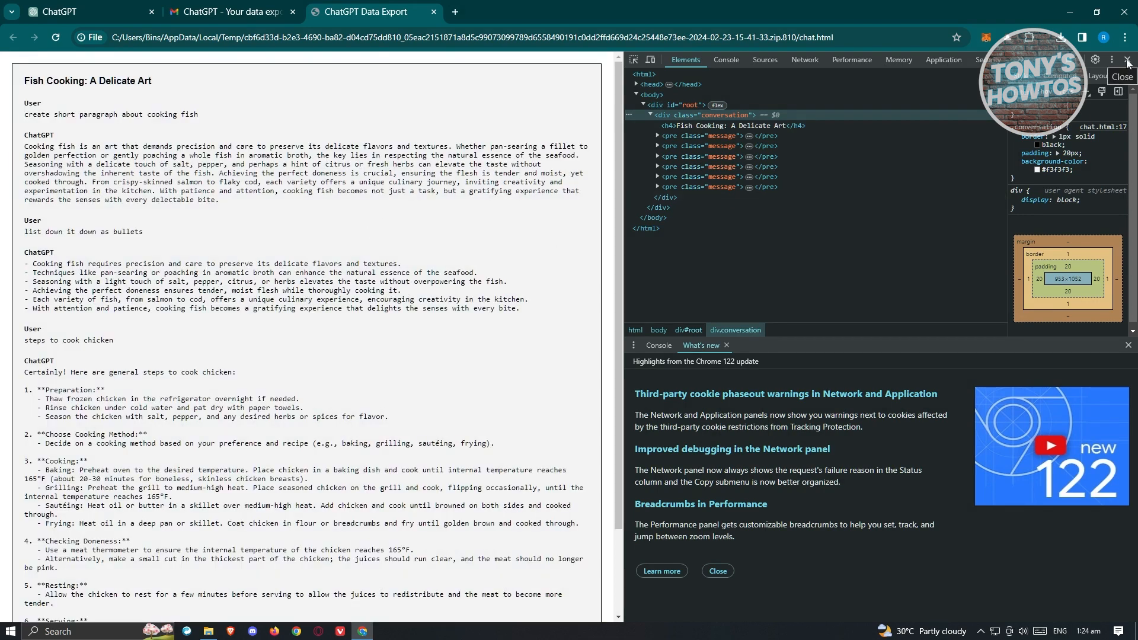
mouse_move(1126, 60)
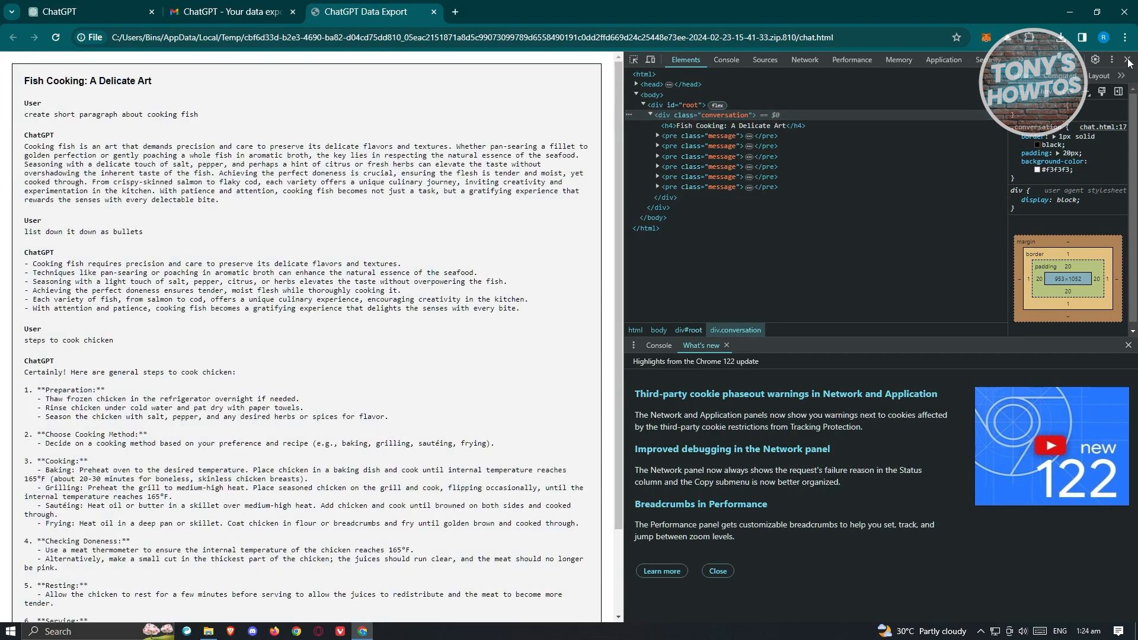
Step: Bring up the print preview of the trimmed Fish Cooking page via Print…
right_click(401, 146)
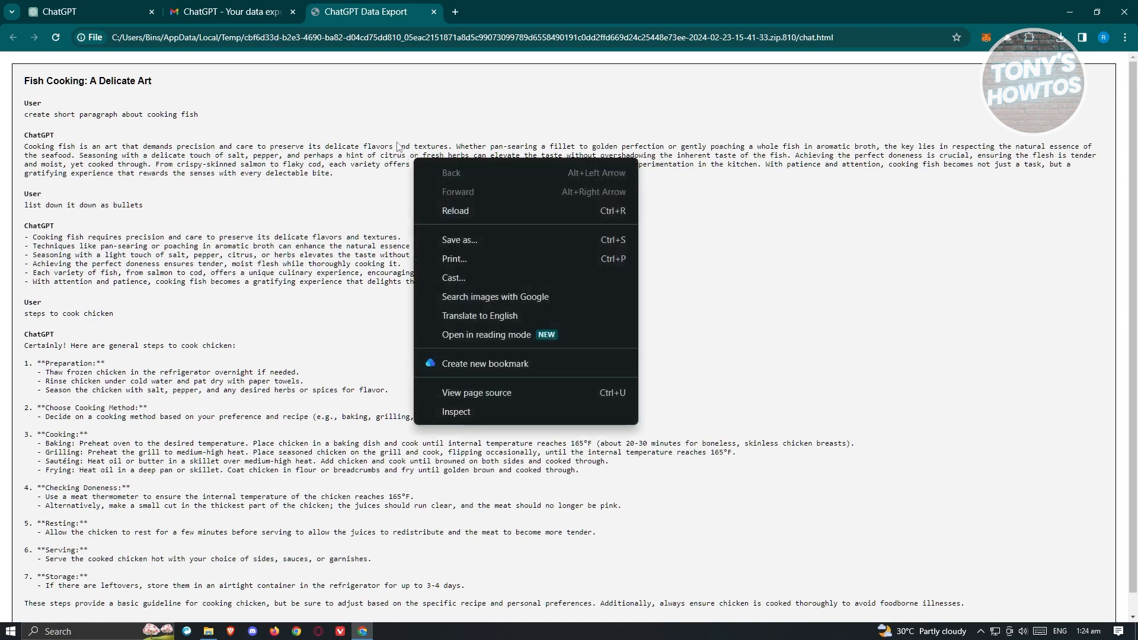
click(454, 258)
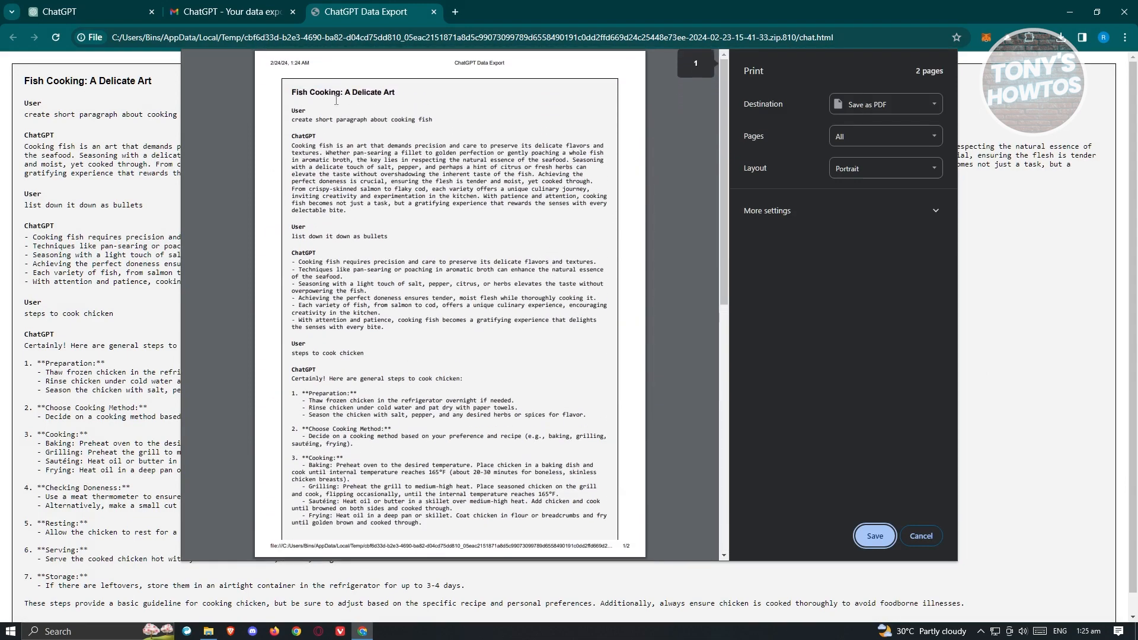
mouse_move(363, 166)
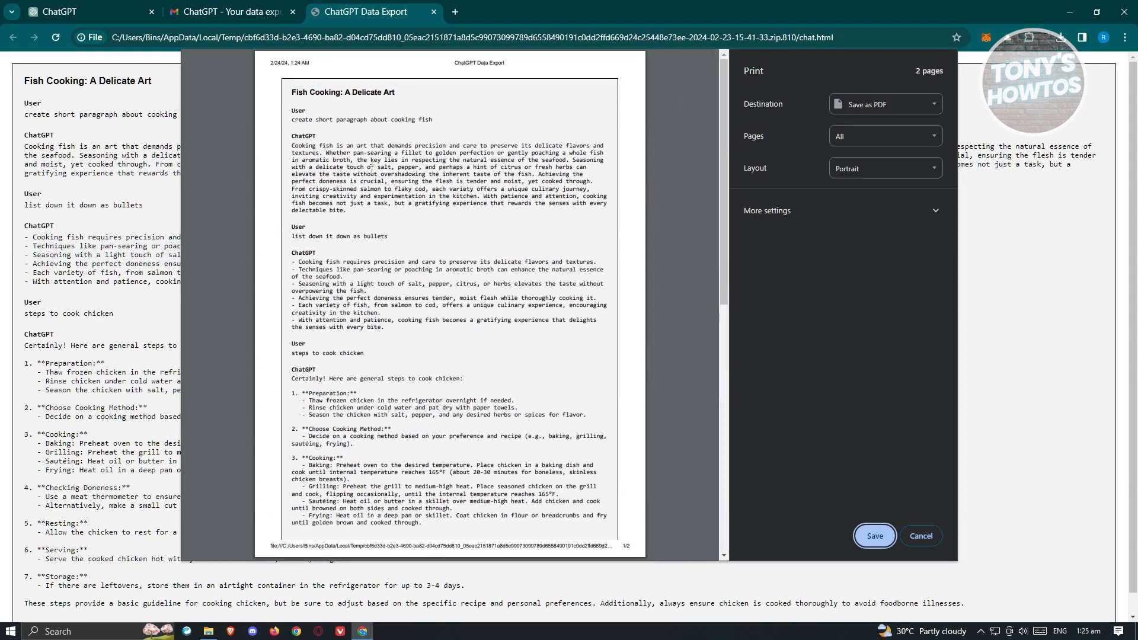
scroll(down, 3)
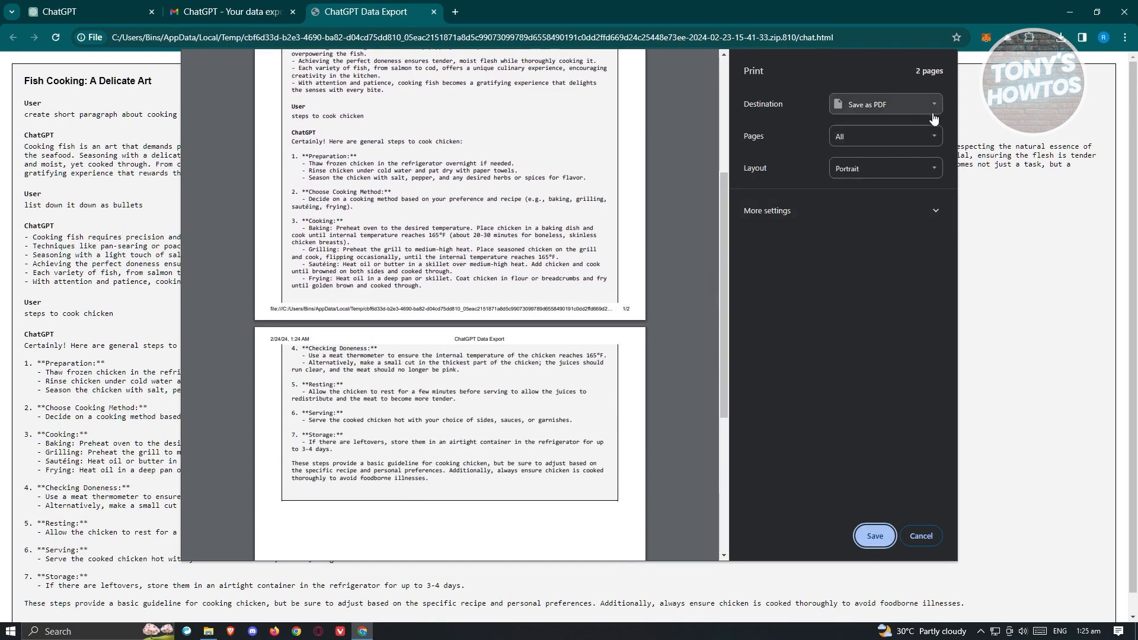
Step: Try Landscape layout, then settle on Portrait for the two-page Save as PDF
click(884, 168)
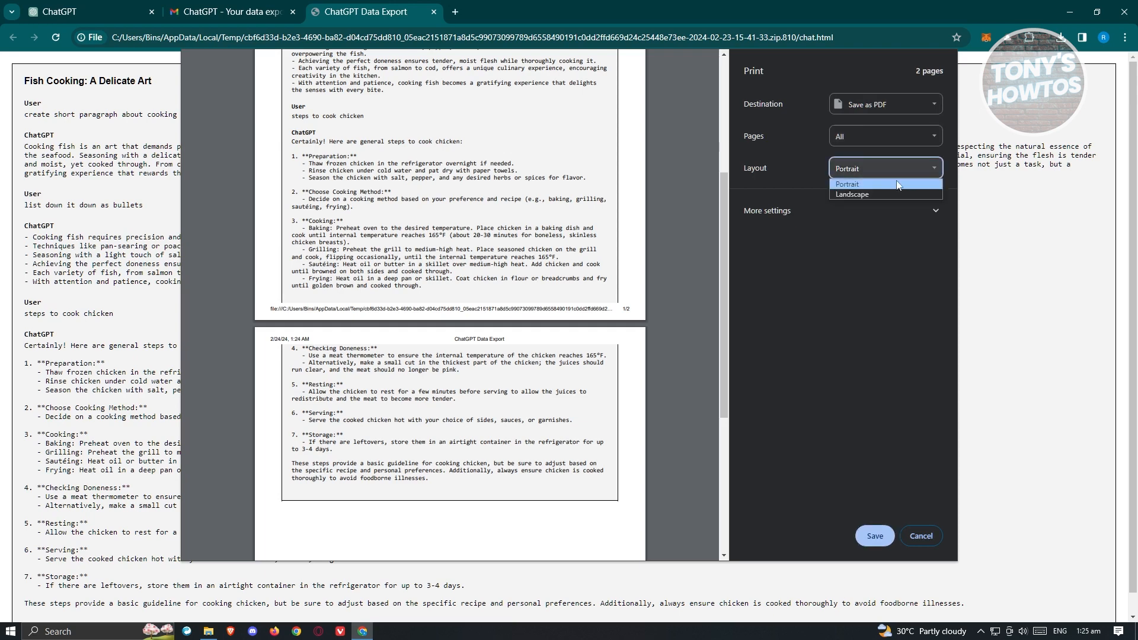
click(852, 195)
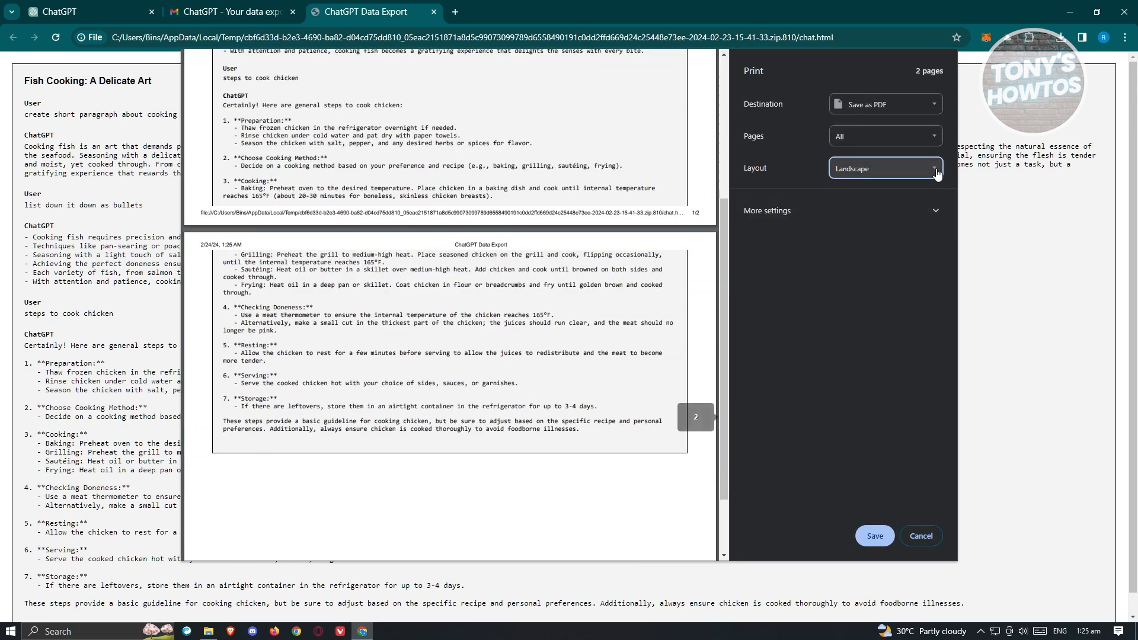
click(886, 168)
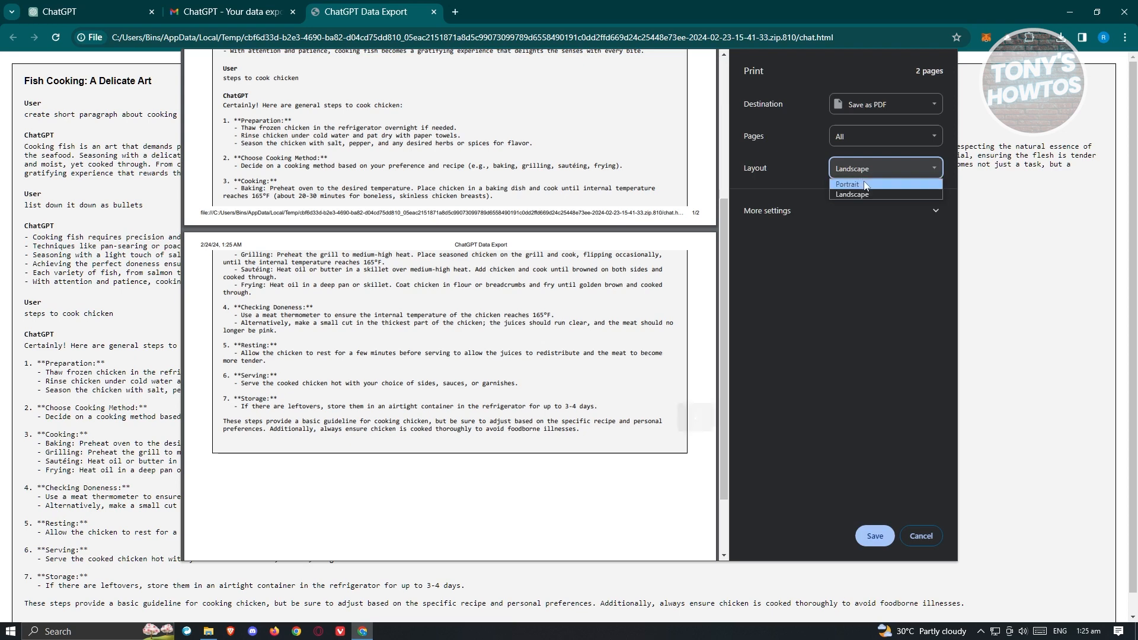
click(848, 184)
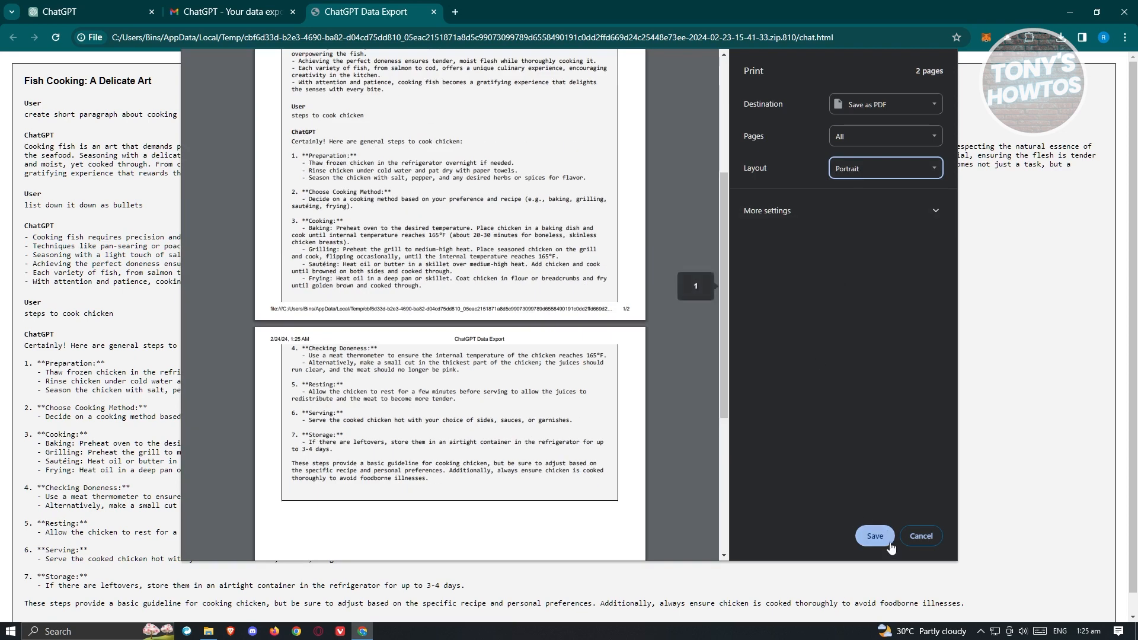